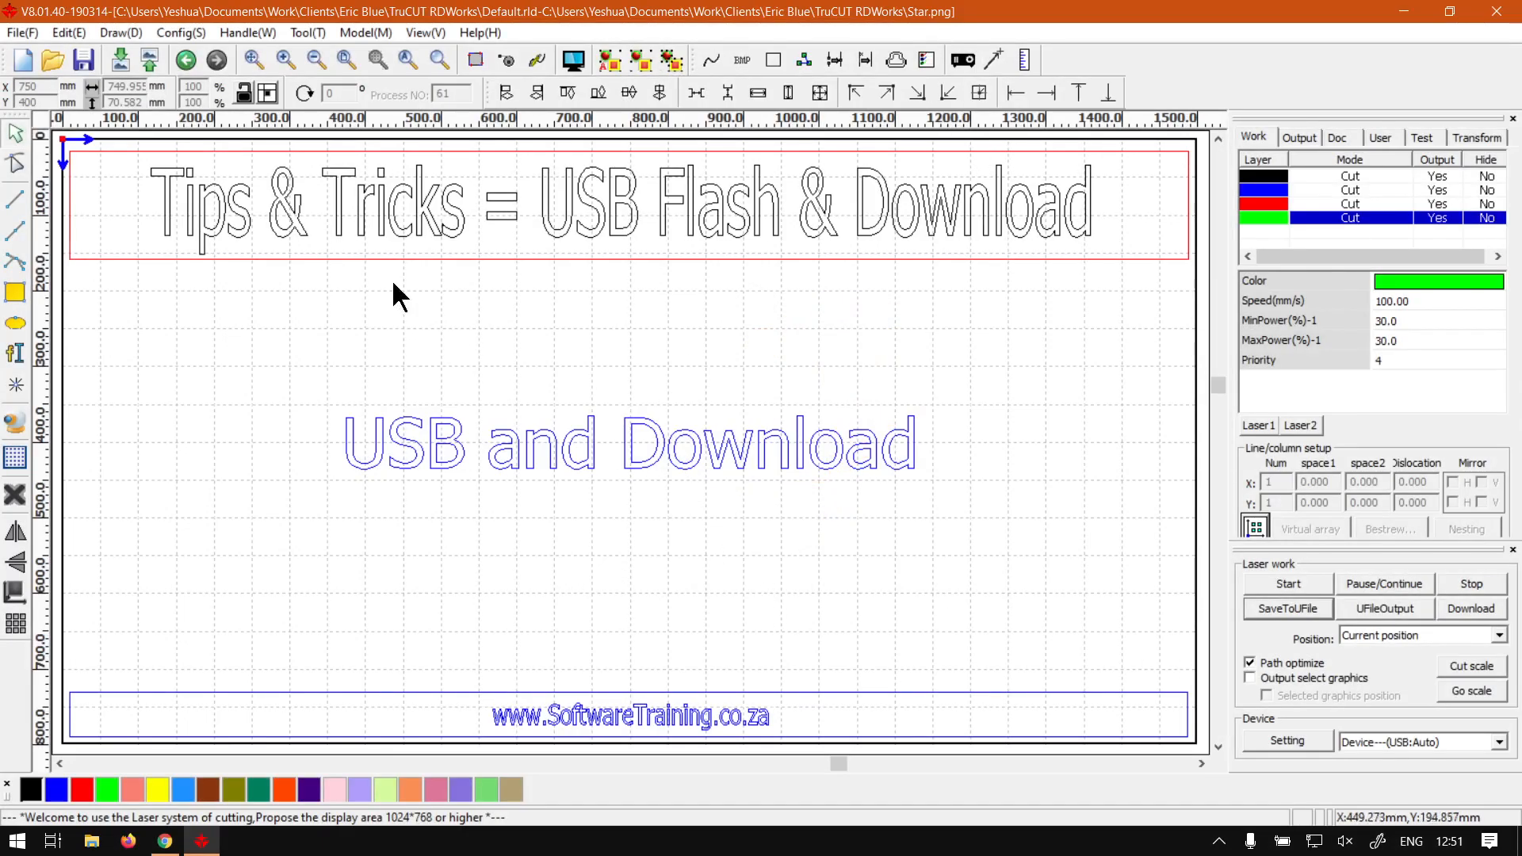
pyautogui.moveTo(335, 227)
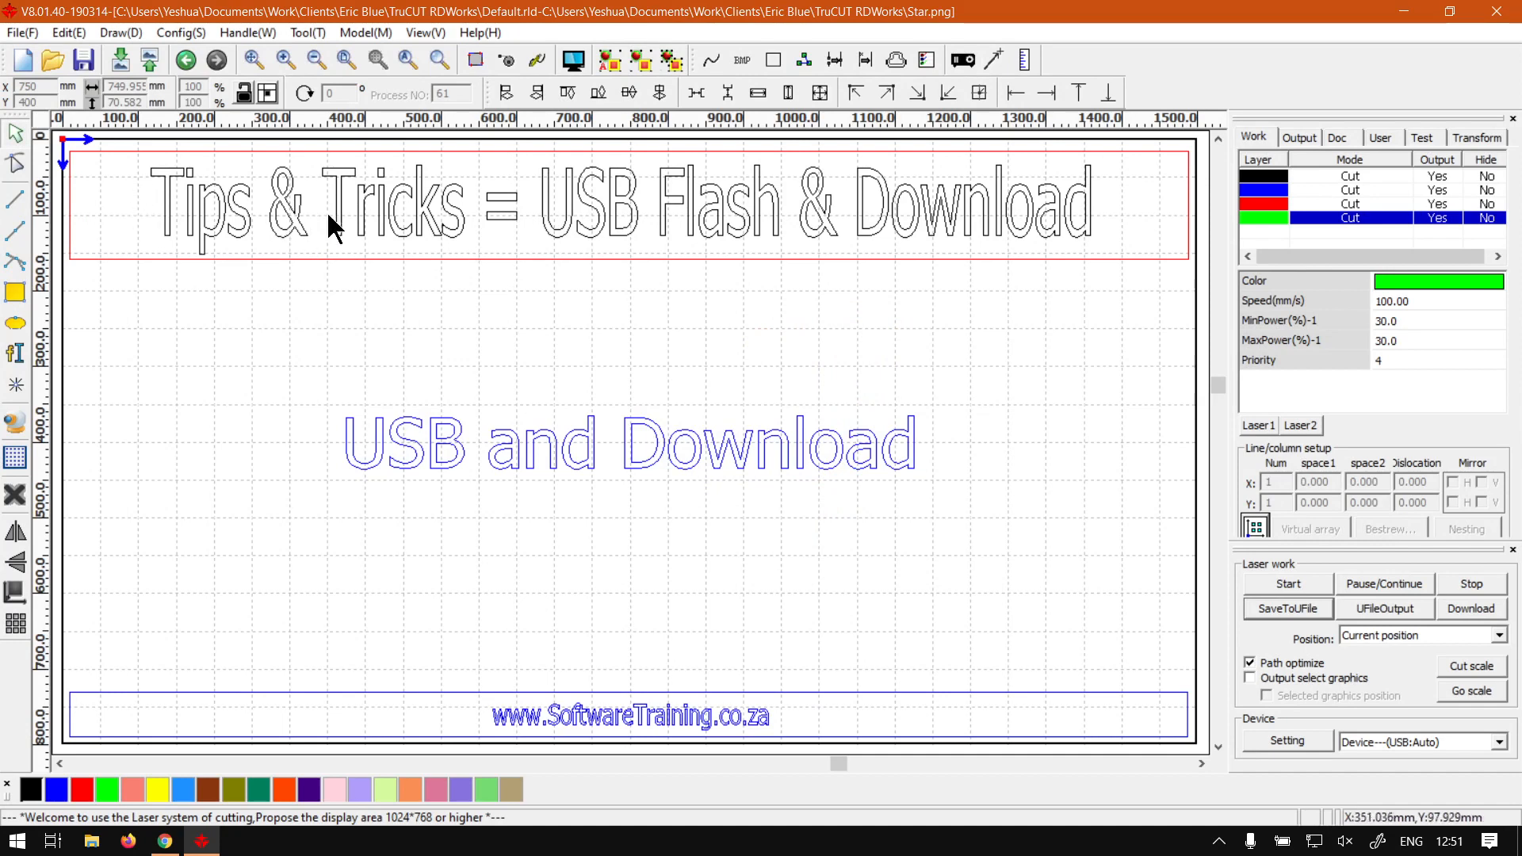
pyautogui.moveTo(814, 641)
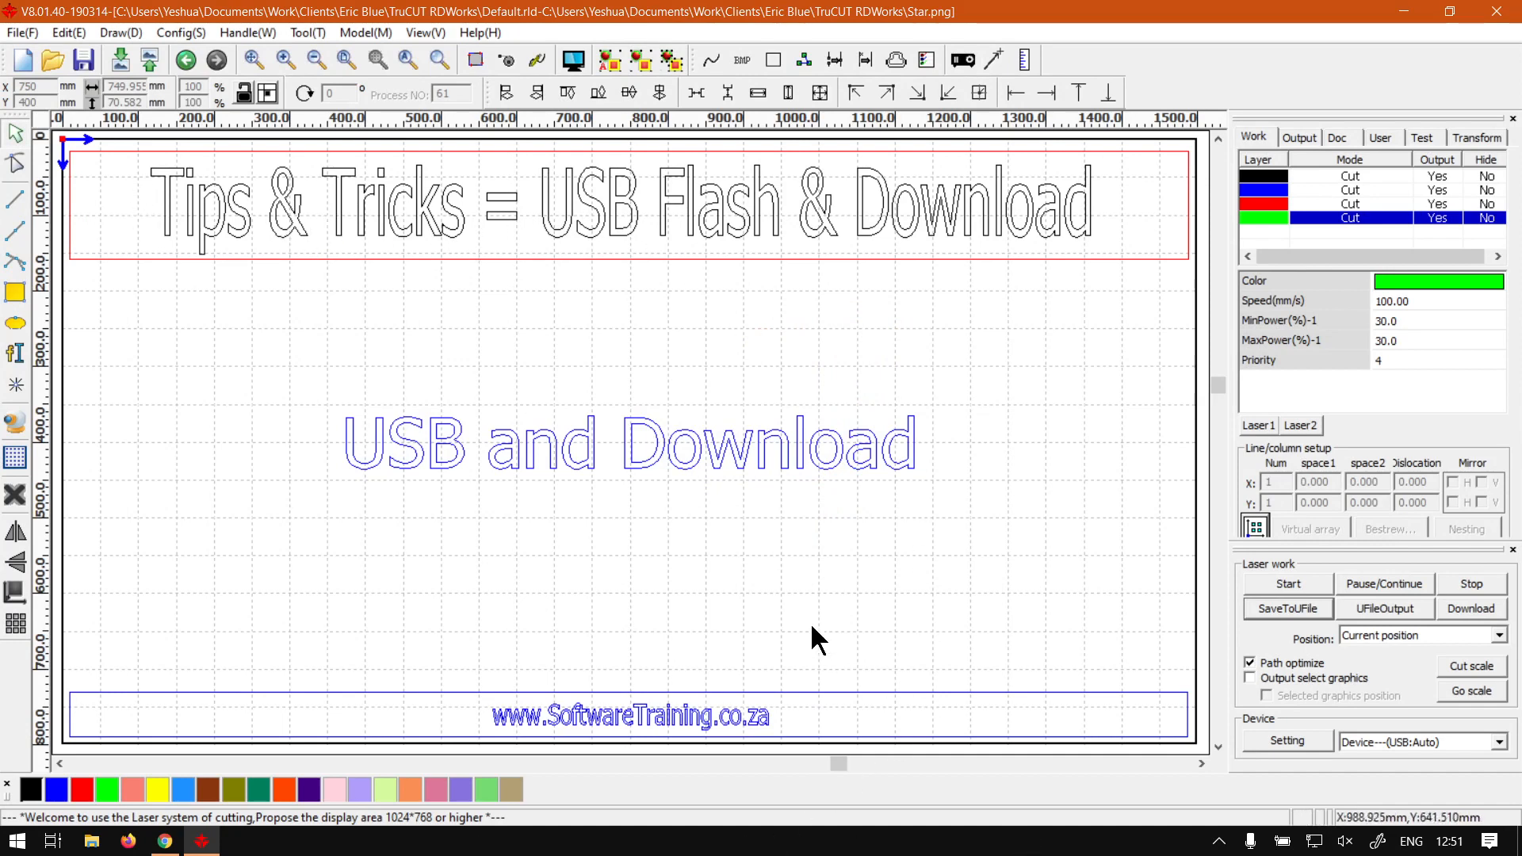
pyautogui.moveTo(713, 565)
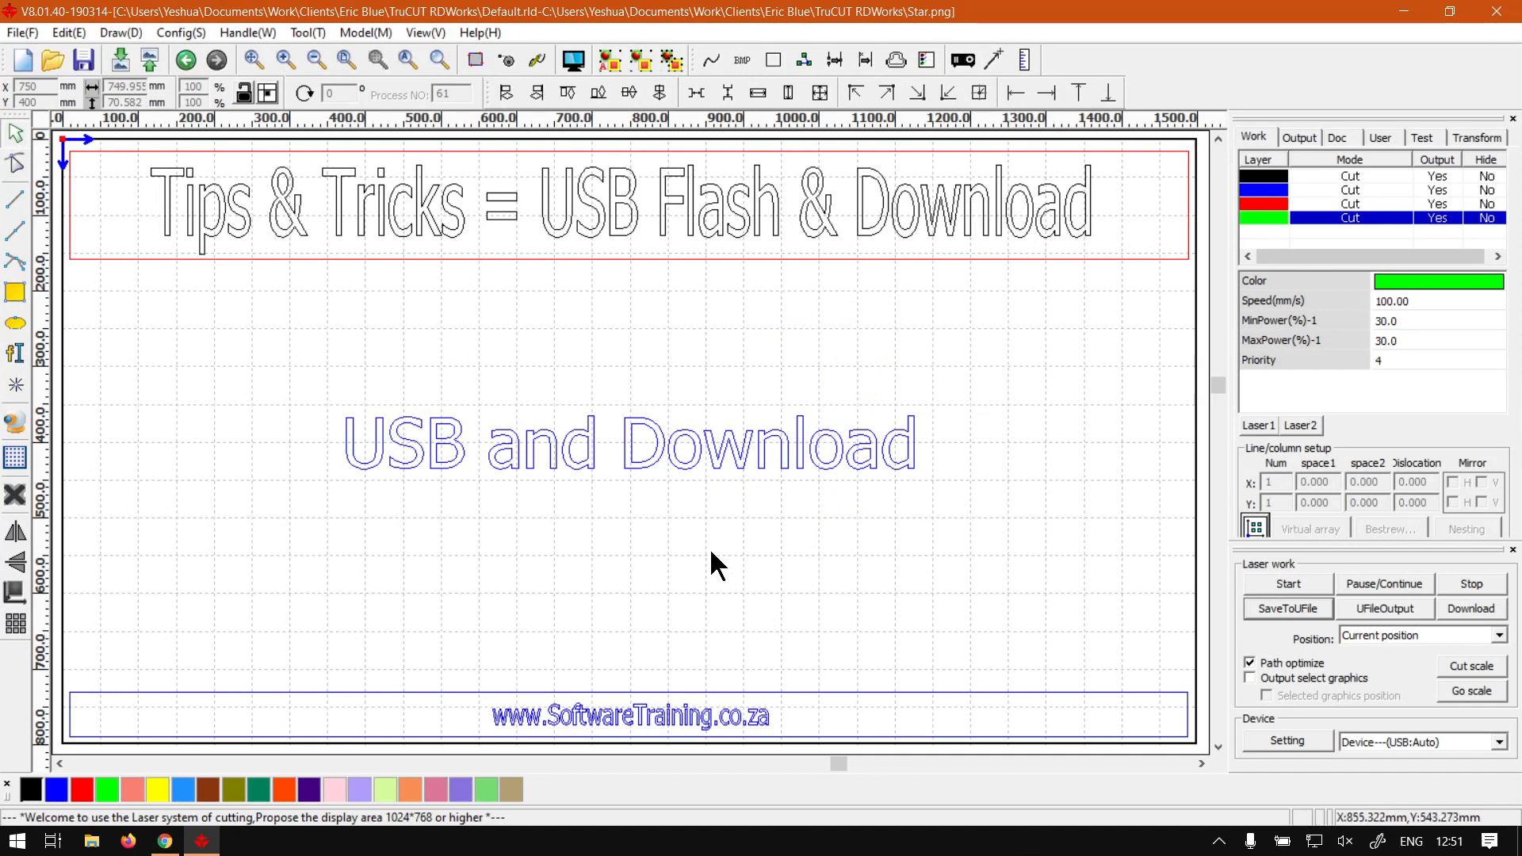
pyautogui.moveTo(558, 262)
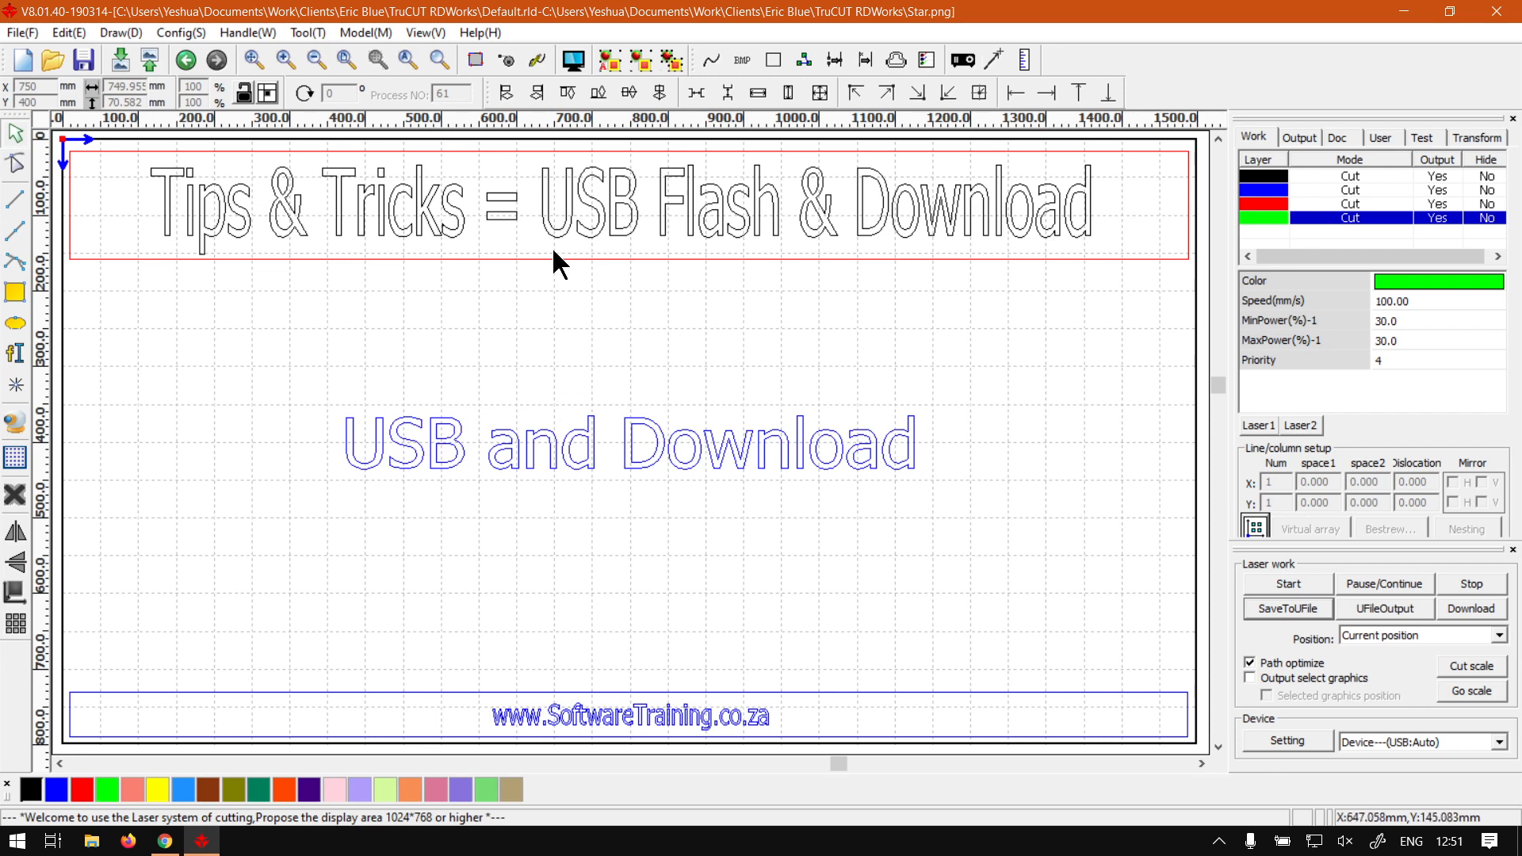
pyautogui.moveTo(544, 471)
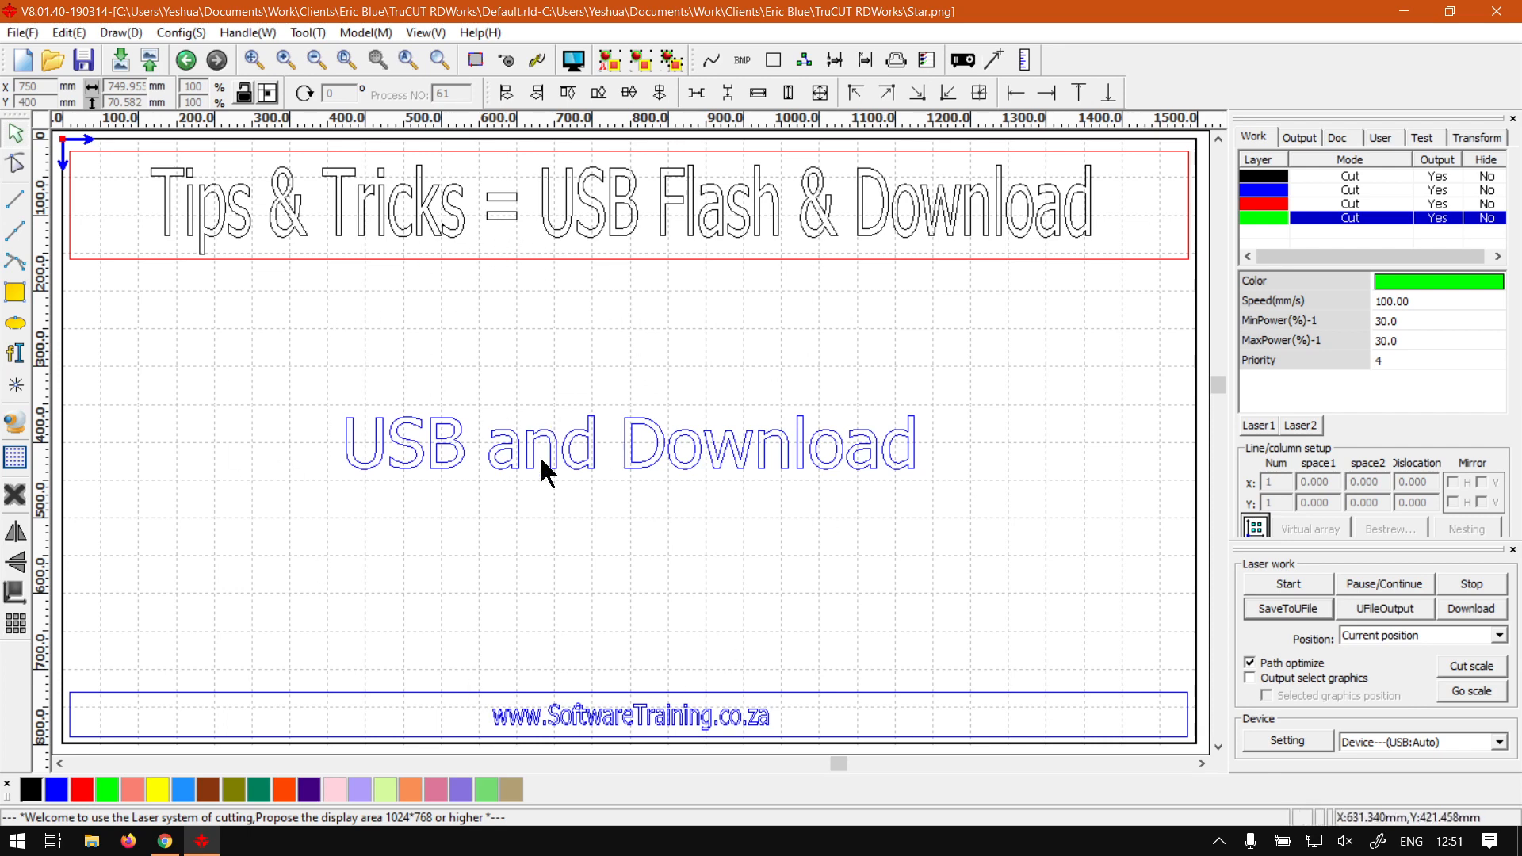
pyautogui.moveTo(677, 302)
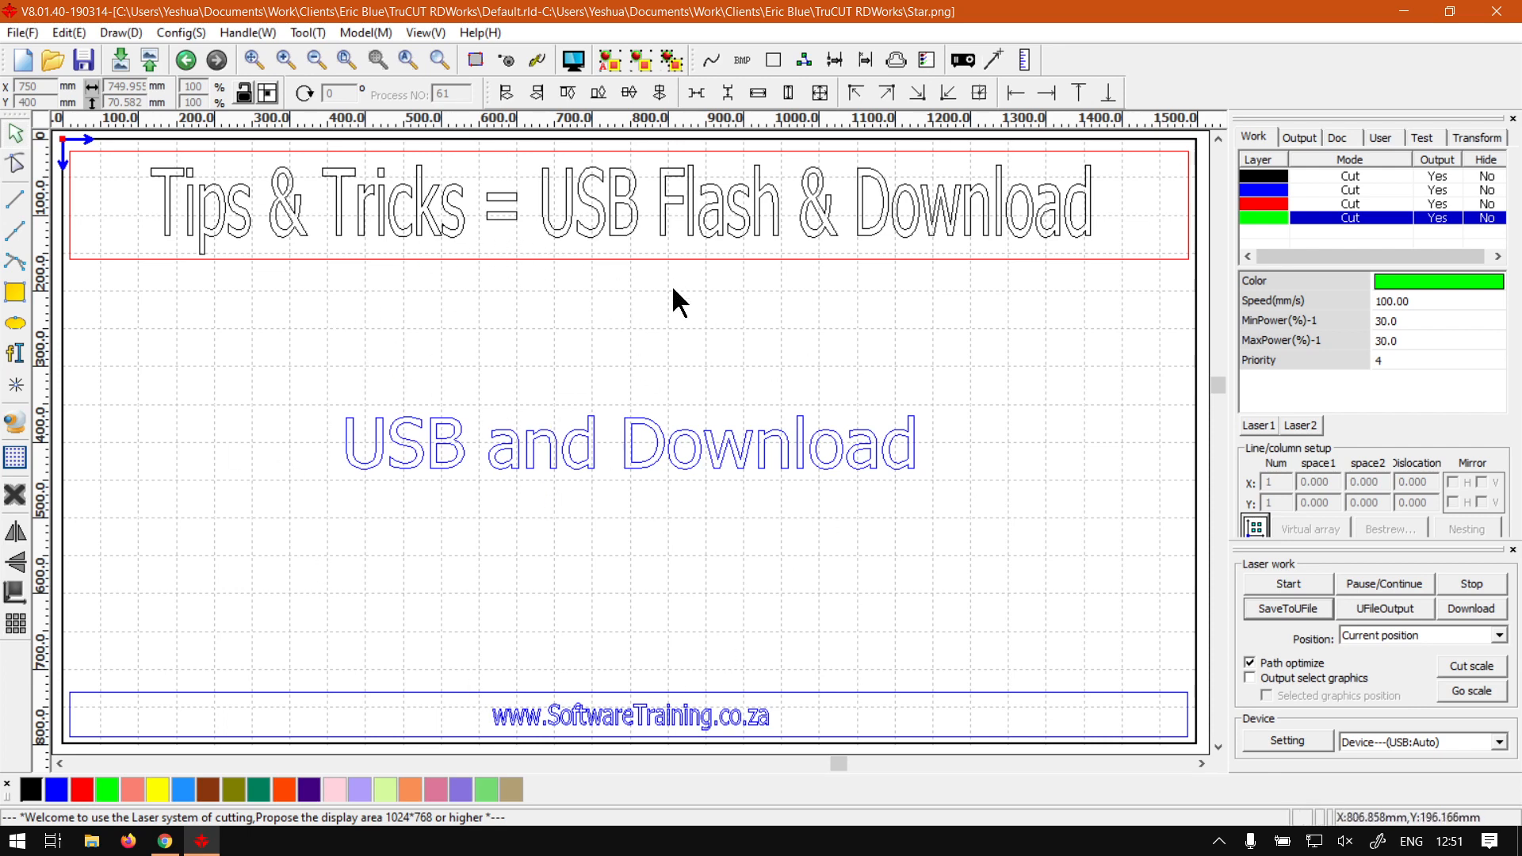
pyautogui.moveTo(1042, 439)
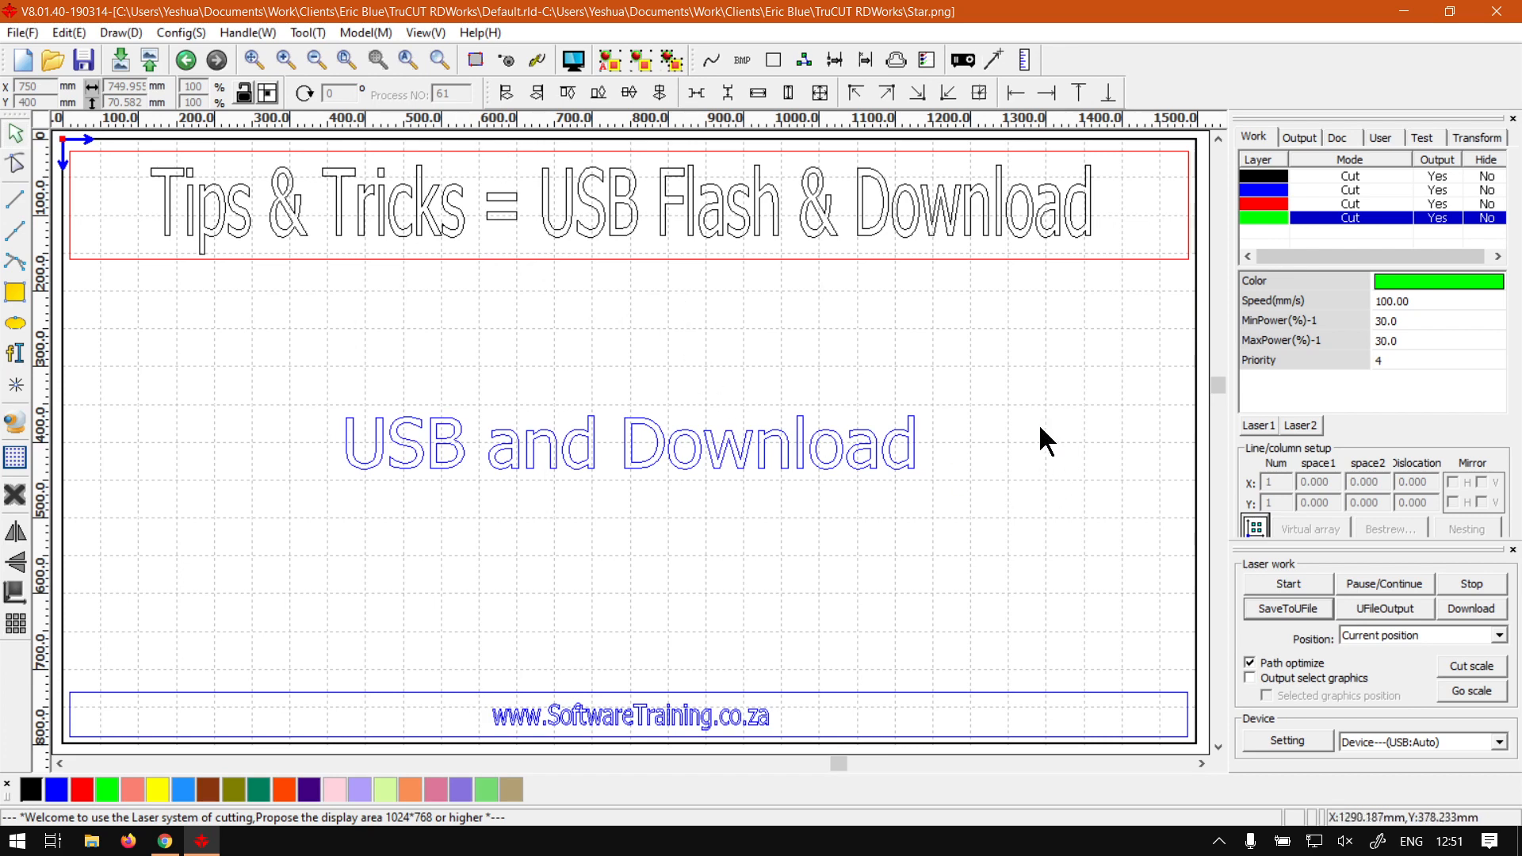
pyautogui.moveTo(1403, 707)
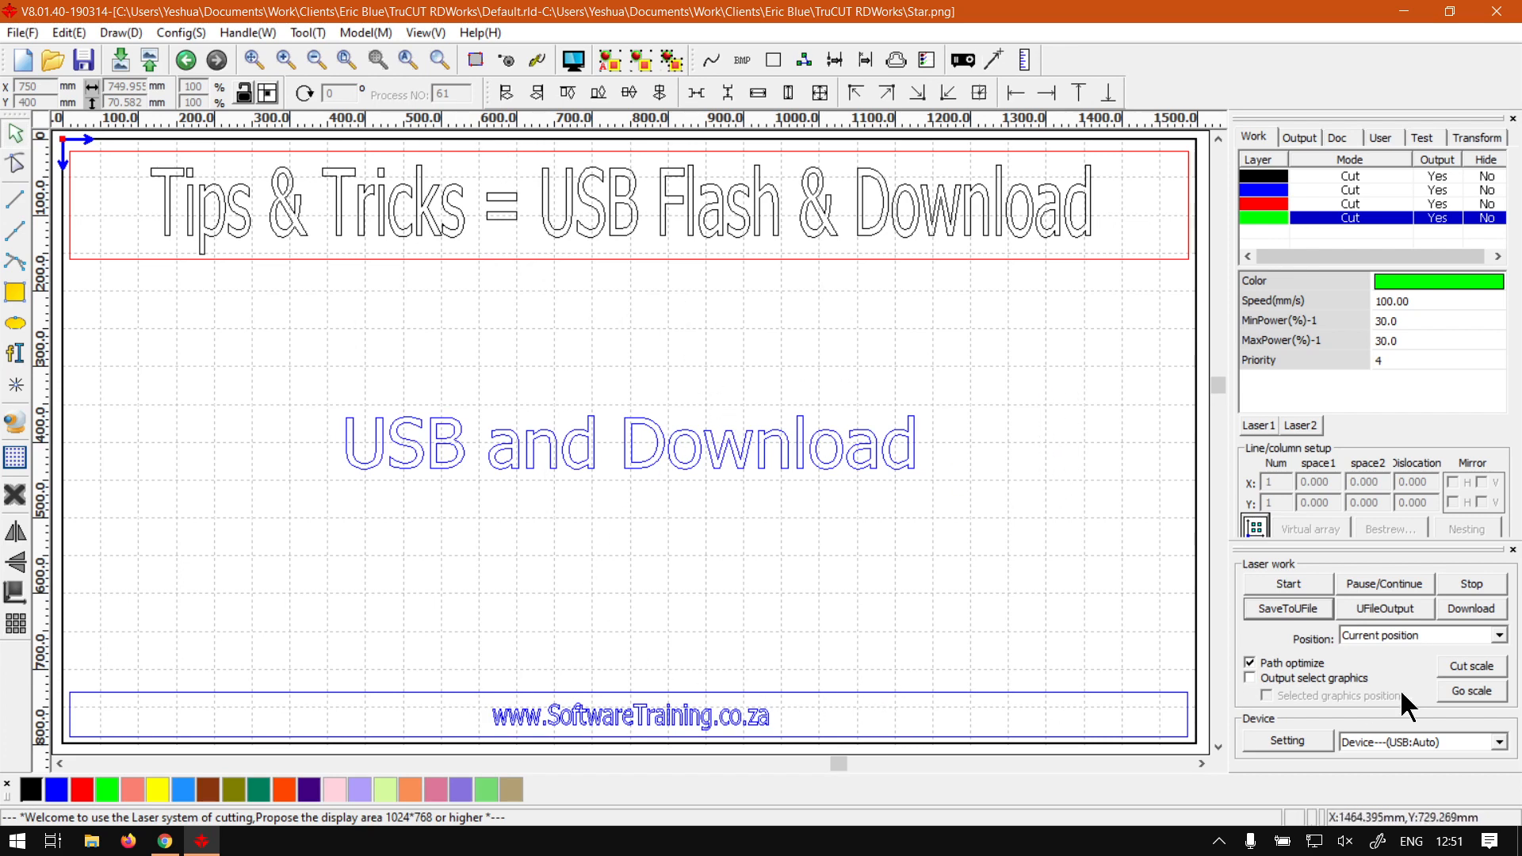
pyautogui.moveTo(940, 561)
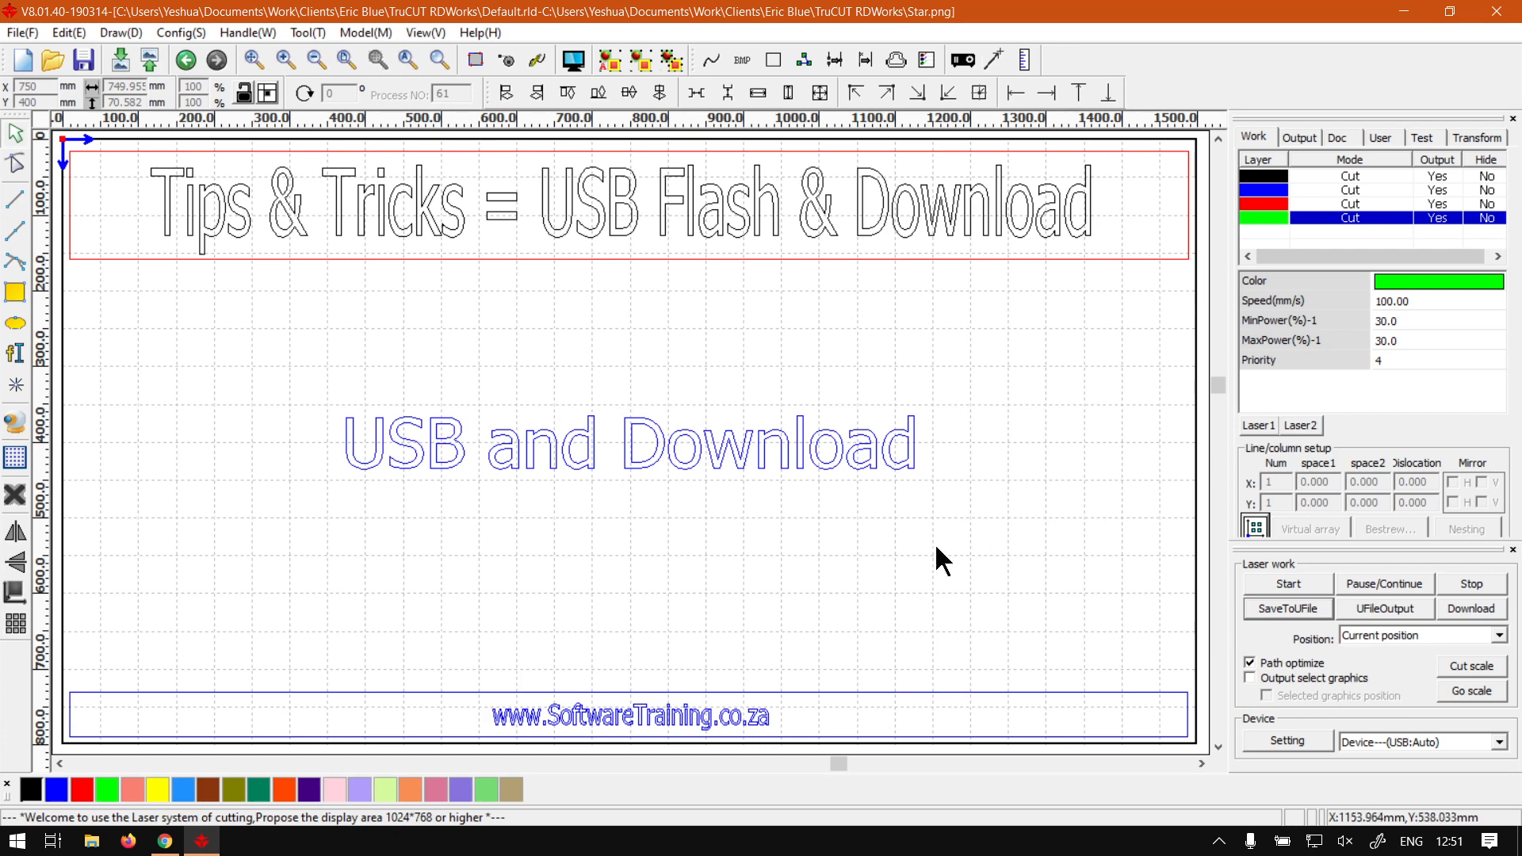
pyautogui.moveTo(1276, 653)
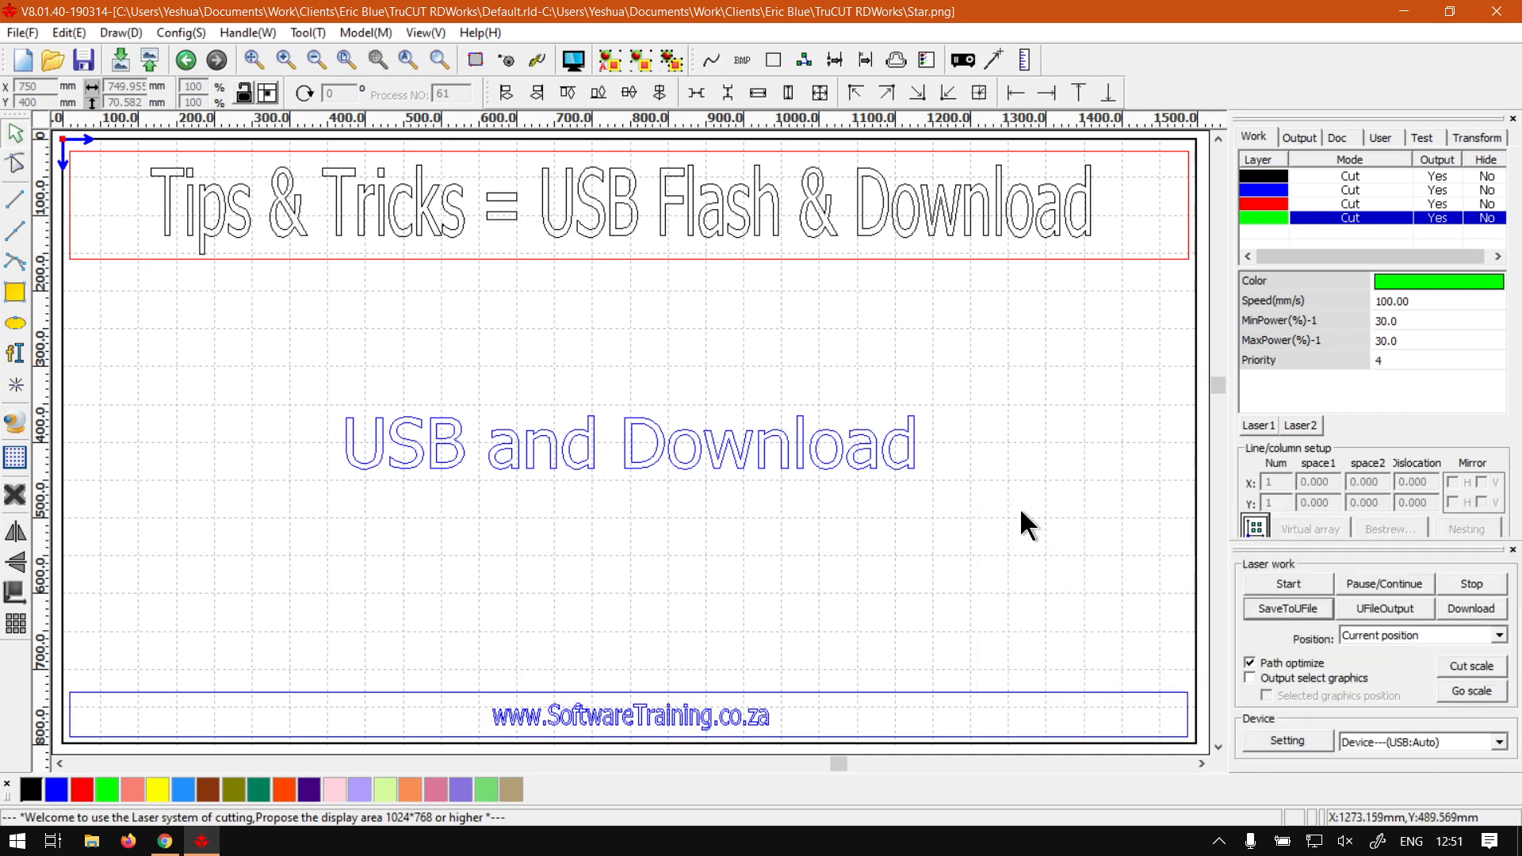
pyautogui.moveTo(1015, 528)
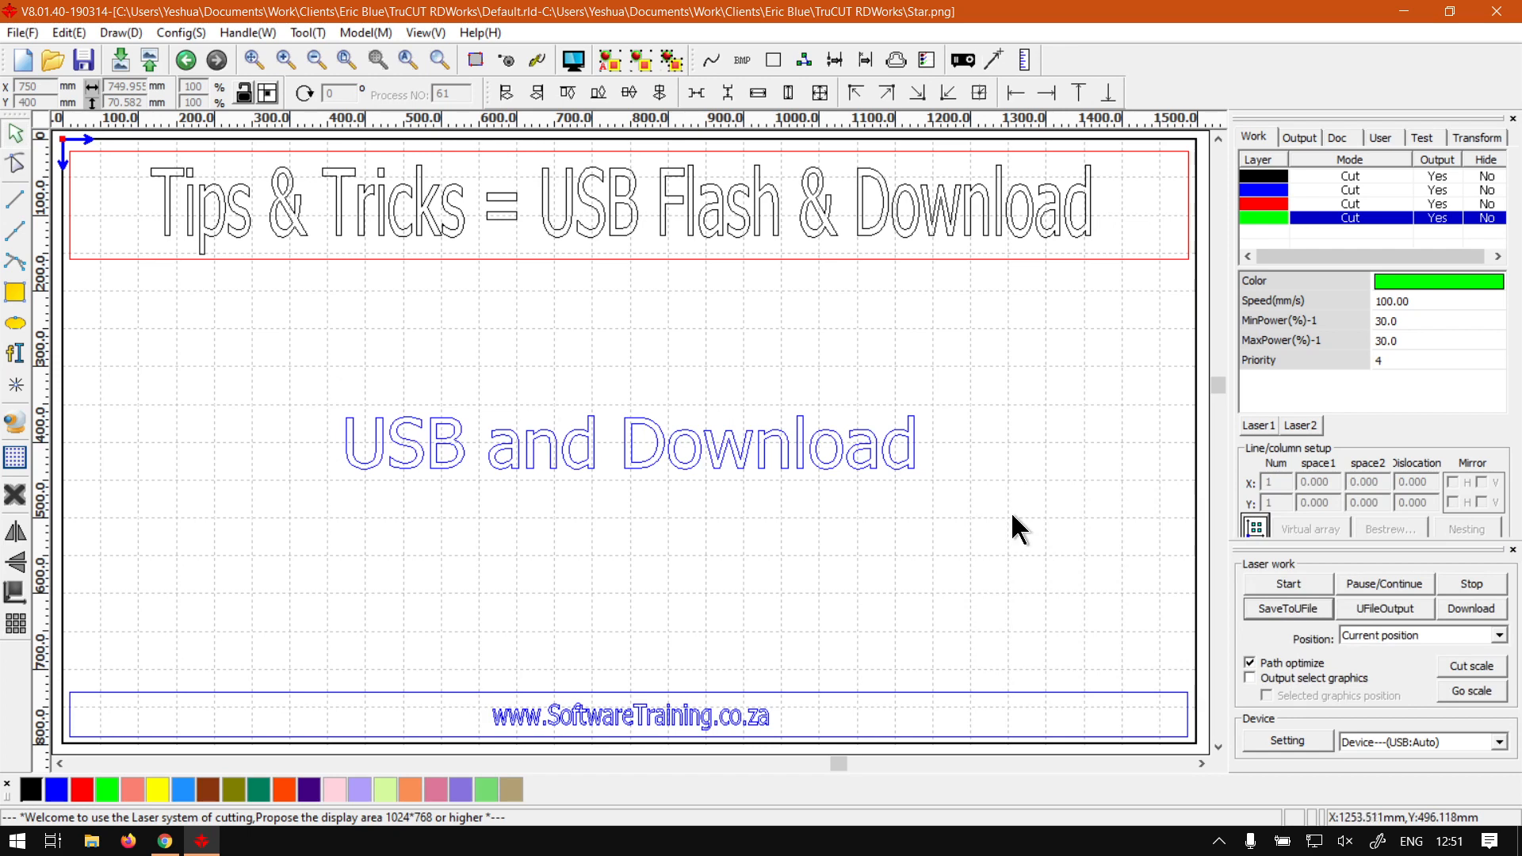
pyautogui.moveTo(913, 556)
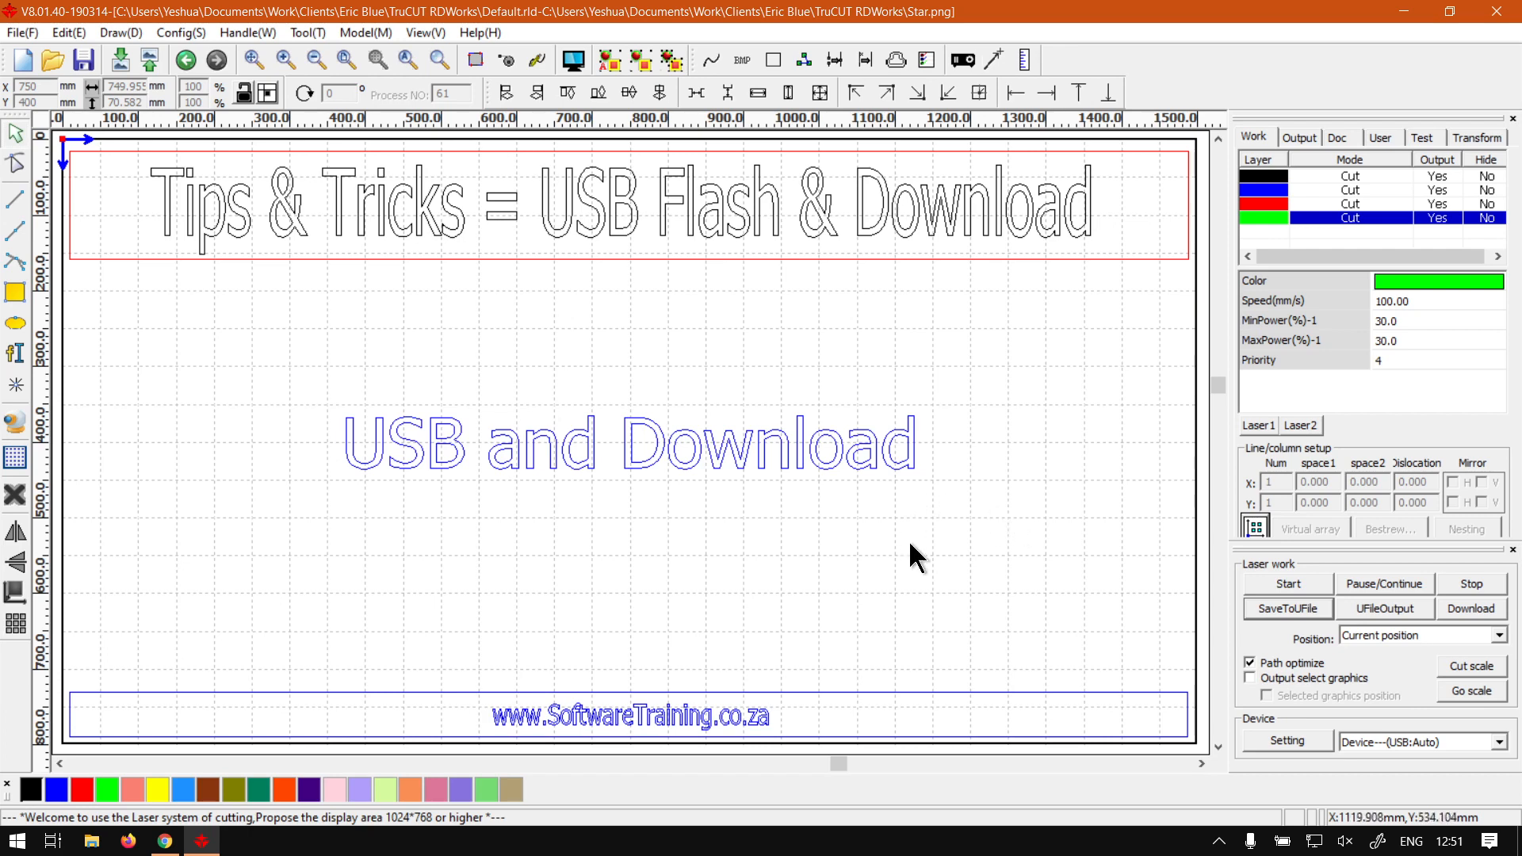
pyautogui.moveTo(774, 584)
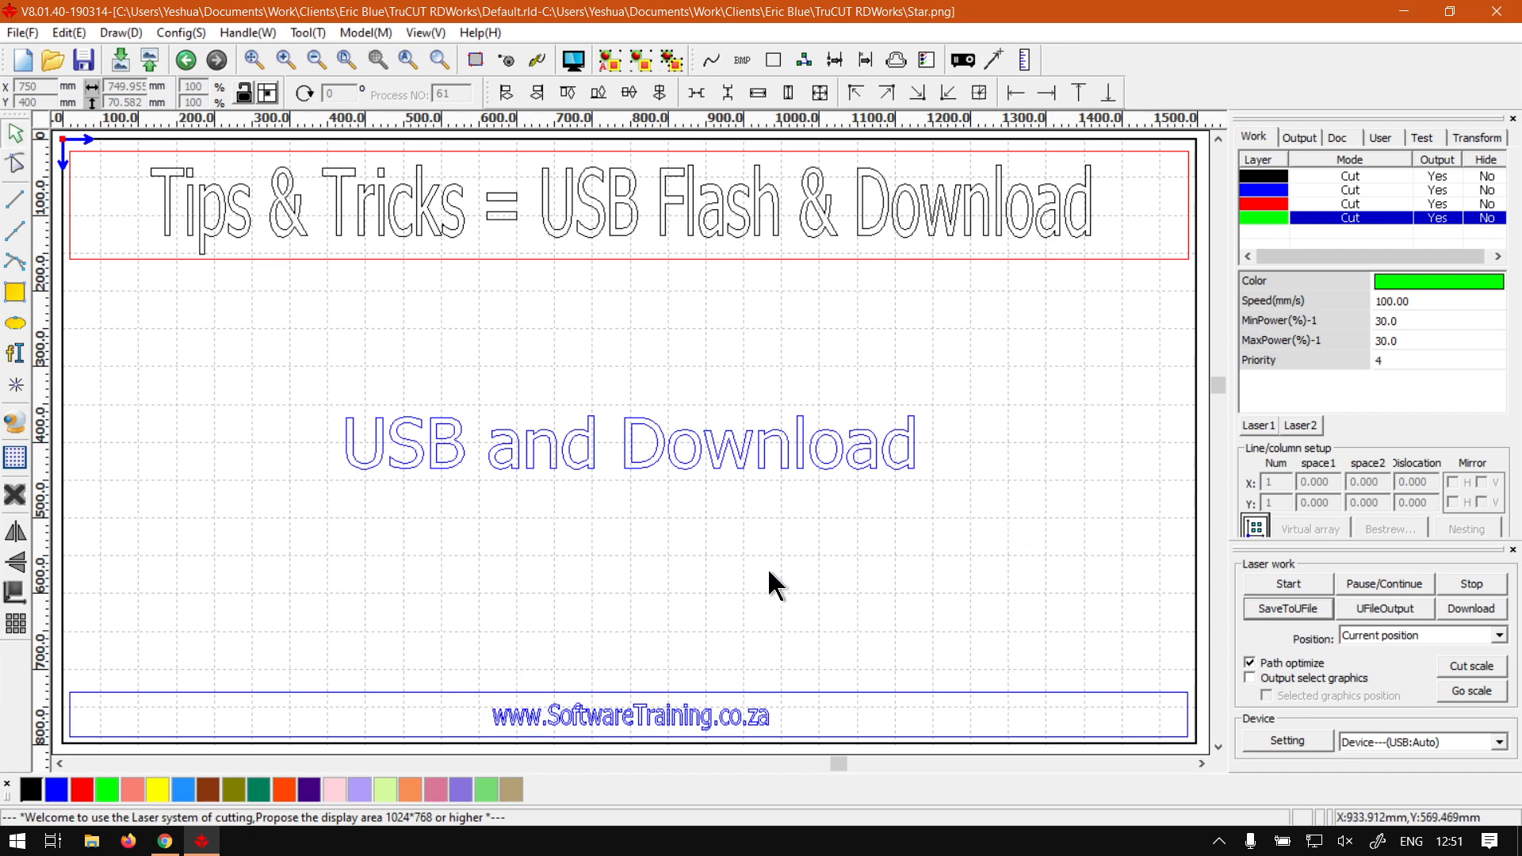
pyautogui.moveTo(722, 544)
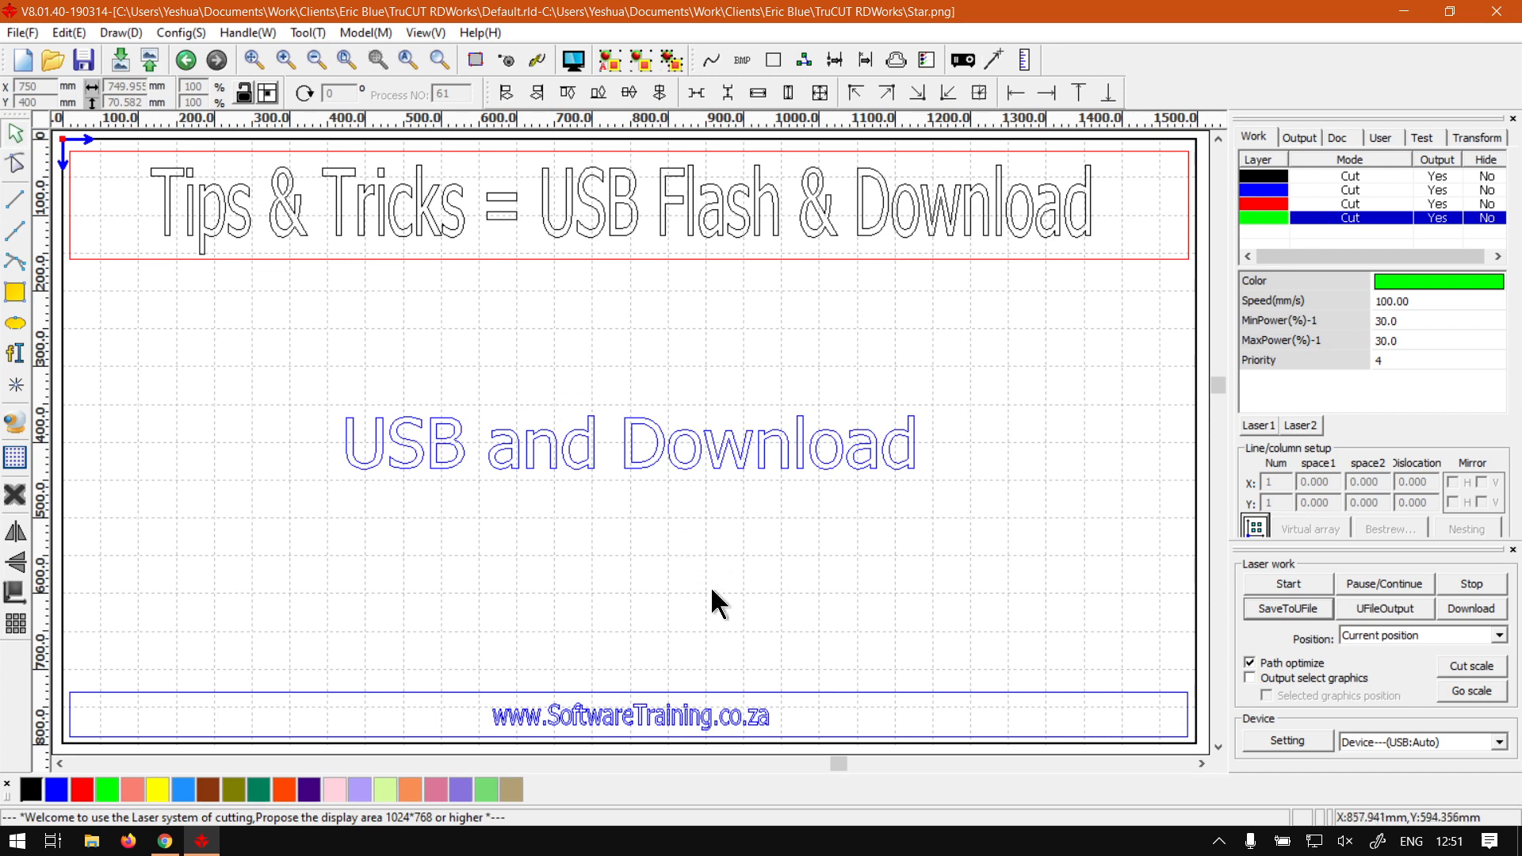
pyautogui.moveTo(1460, 628)
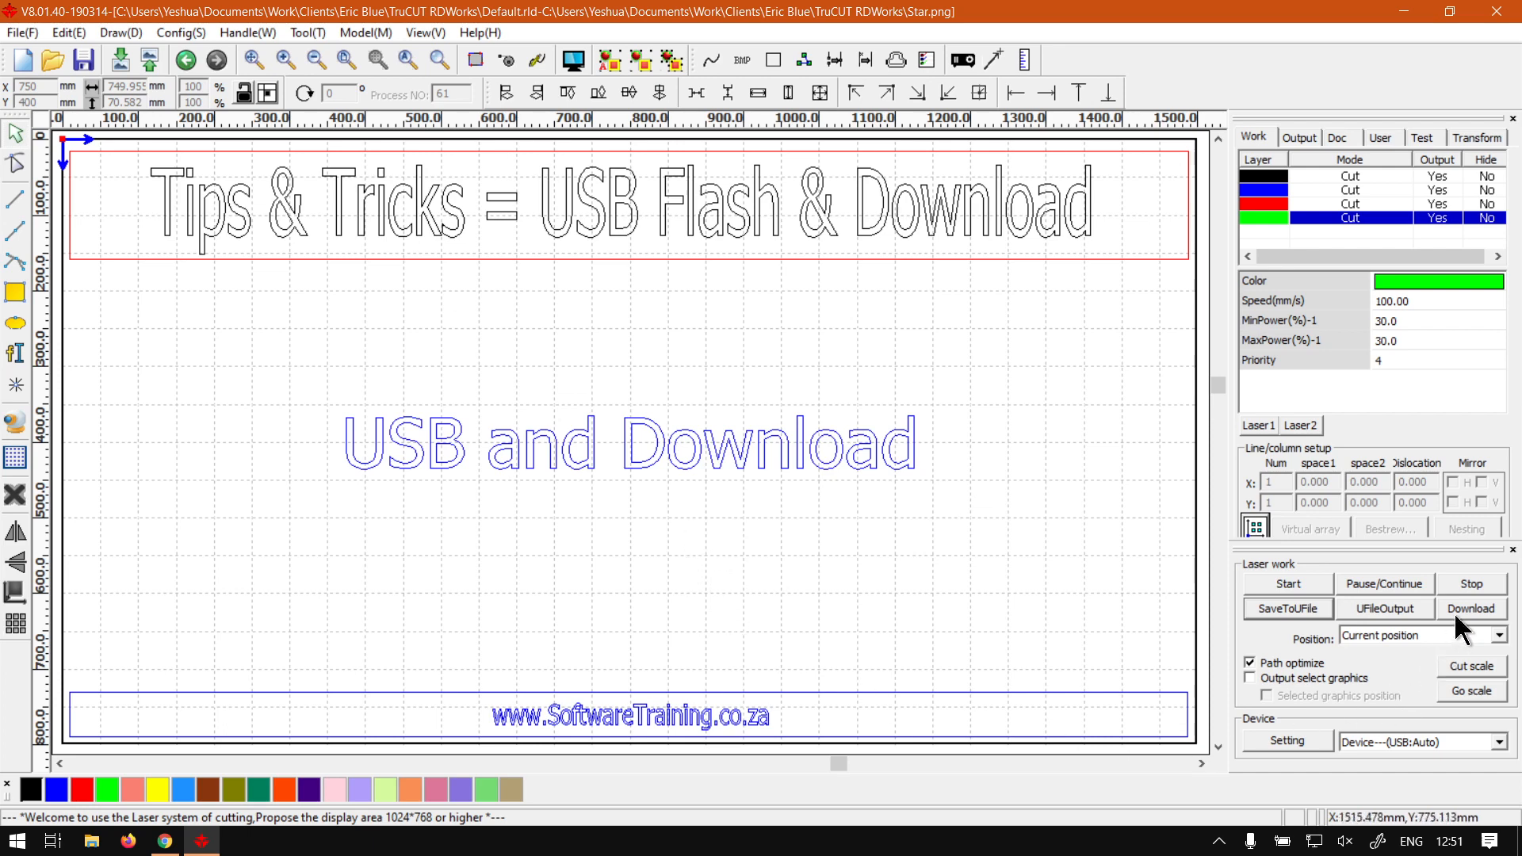
pyautogui.moveTo(556, 573)
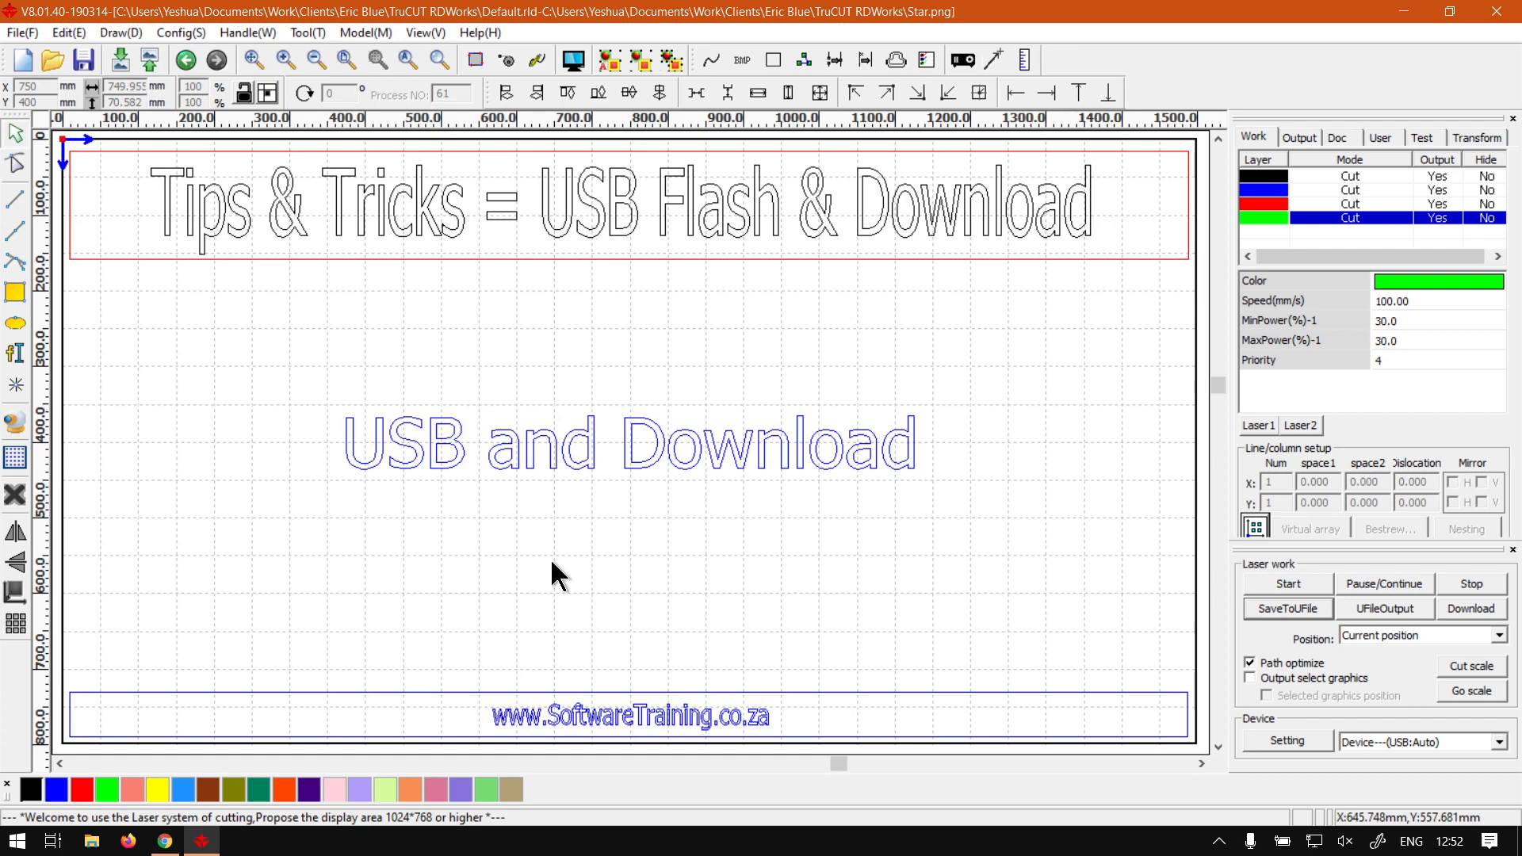
pyautogui.moveTo(555, 572)
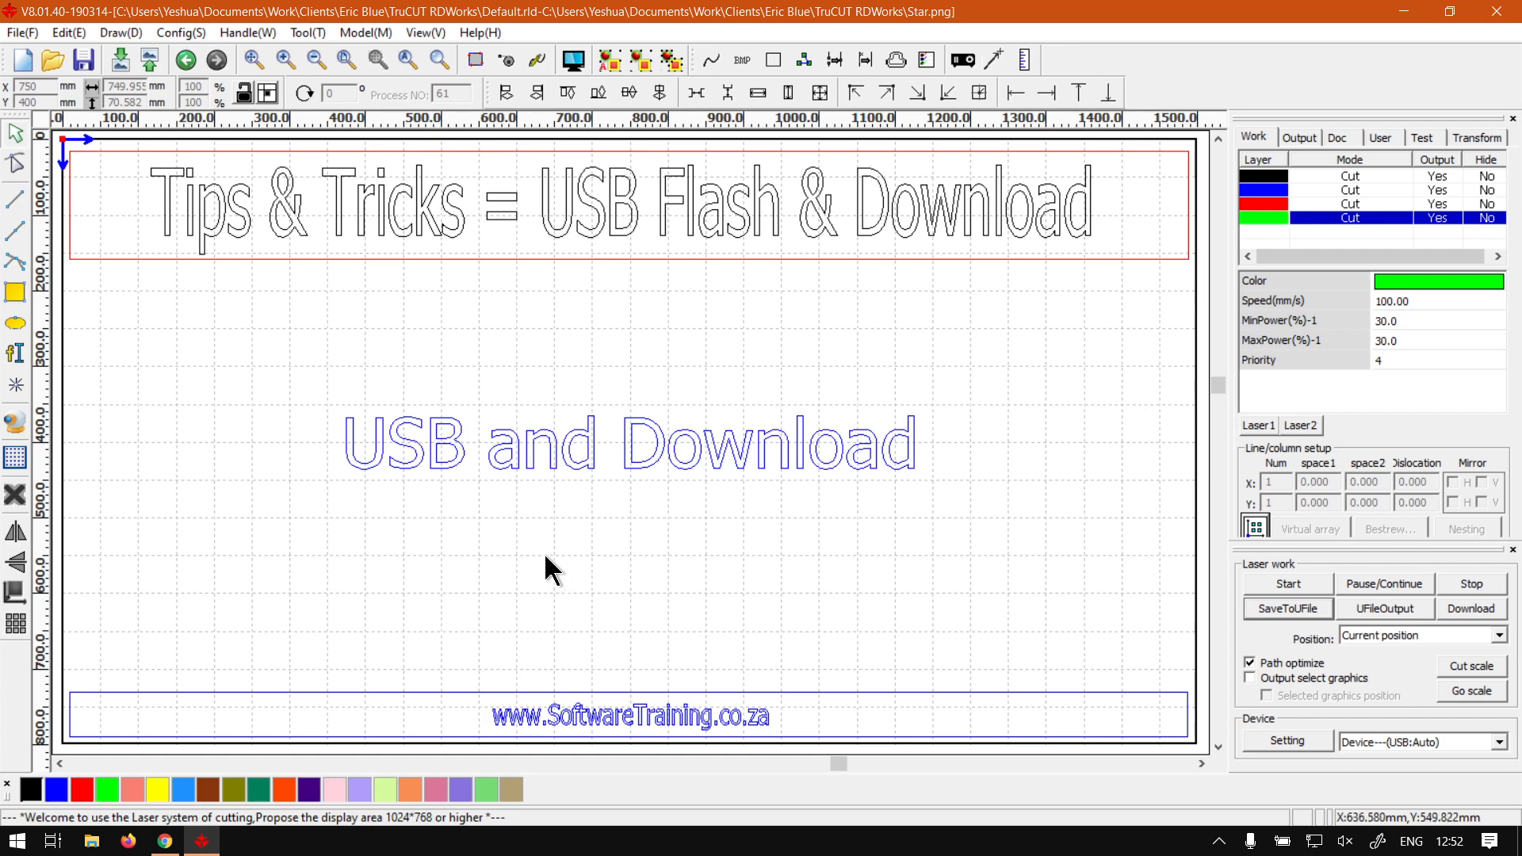
pyautogui.moveTo(1246, 631)
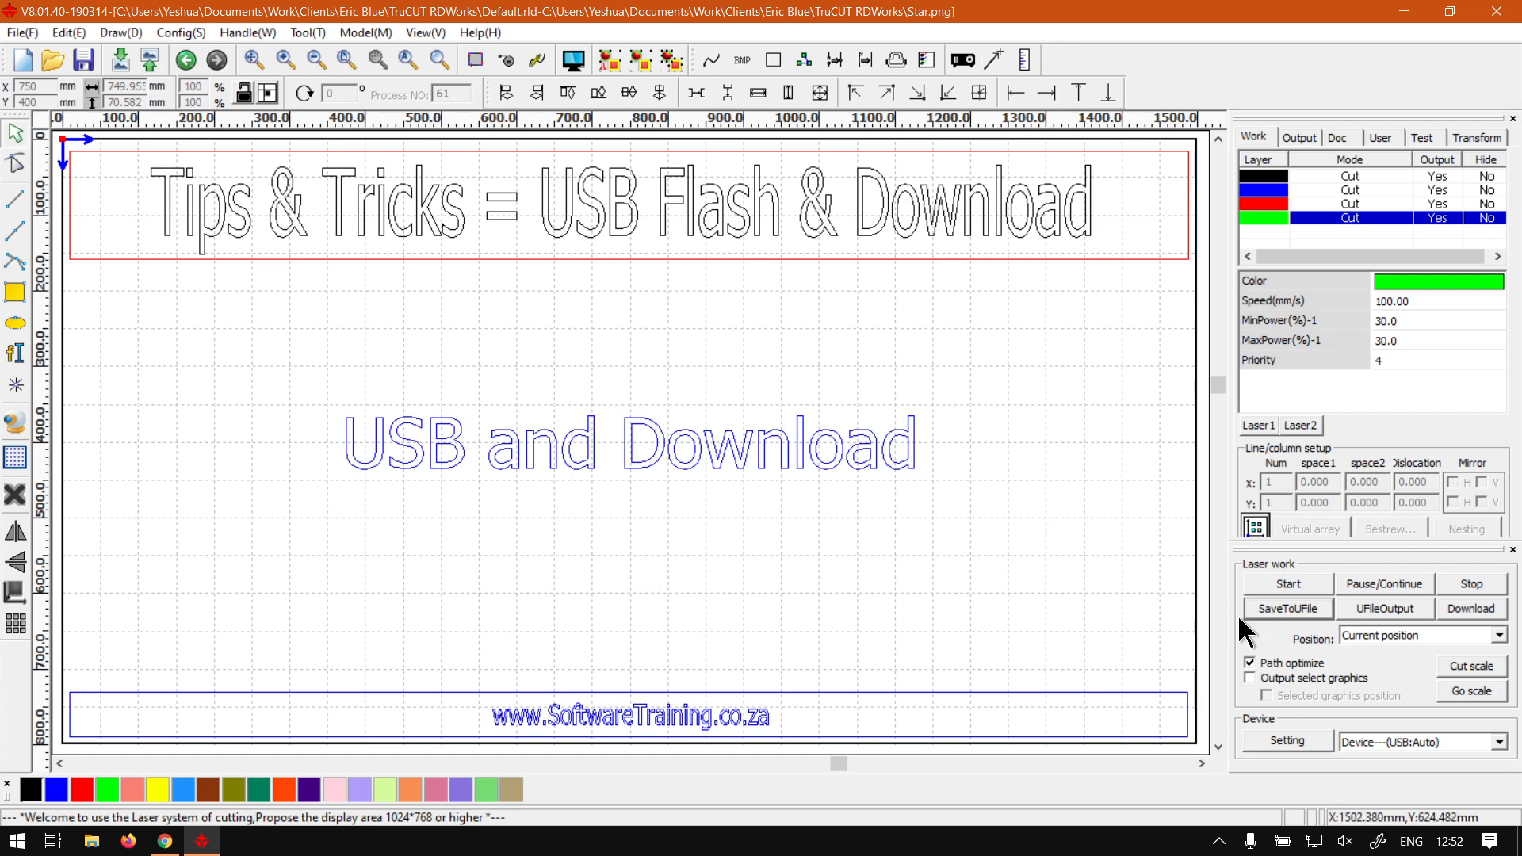
pyautogui.moveTo(1286, 631)
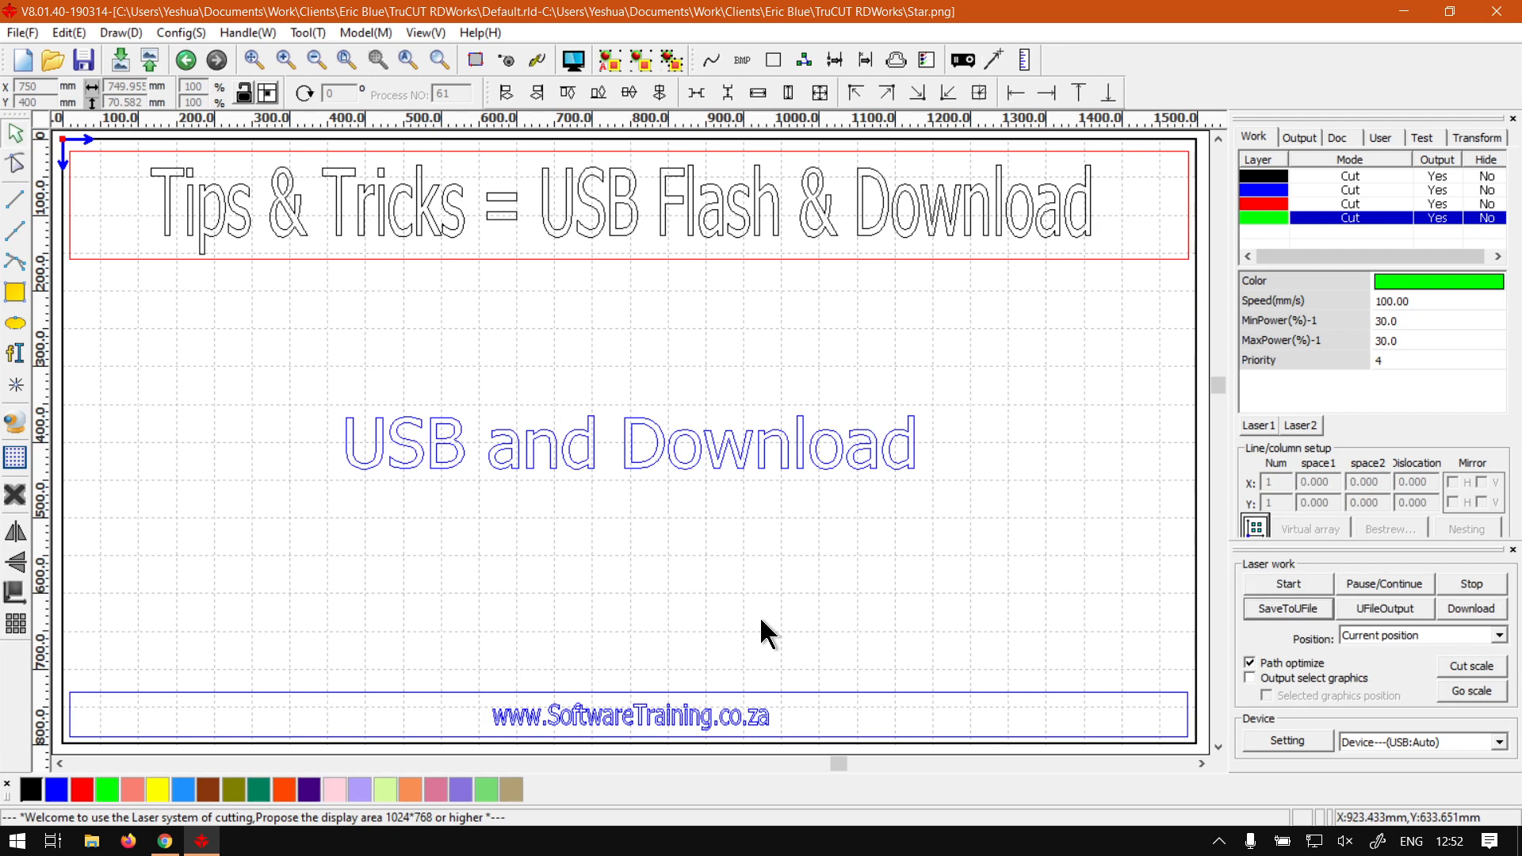
pyautogui.moveTo(902, 509)
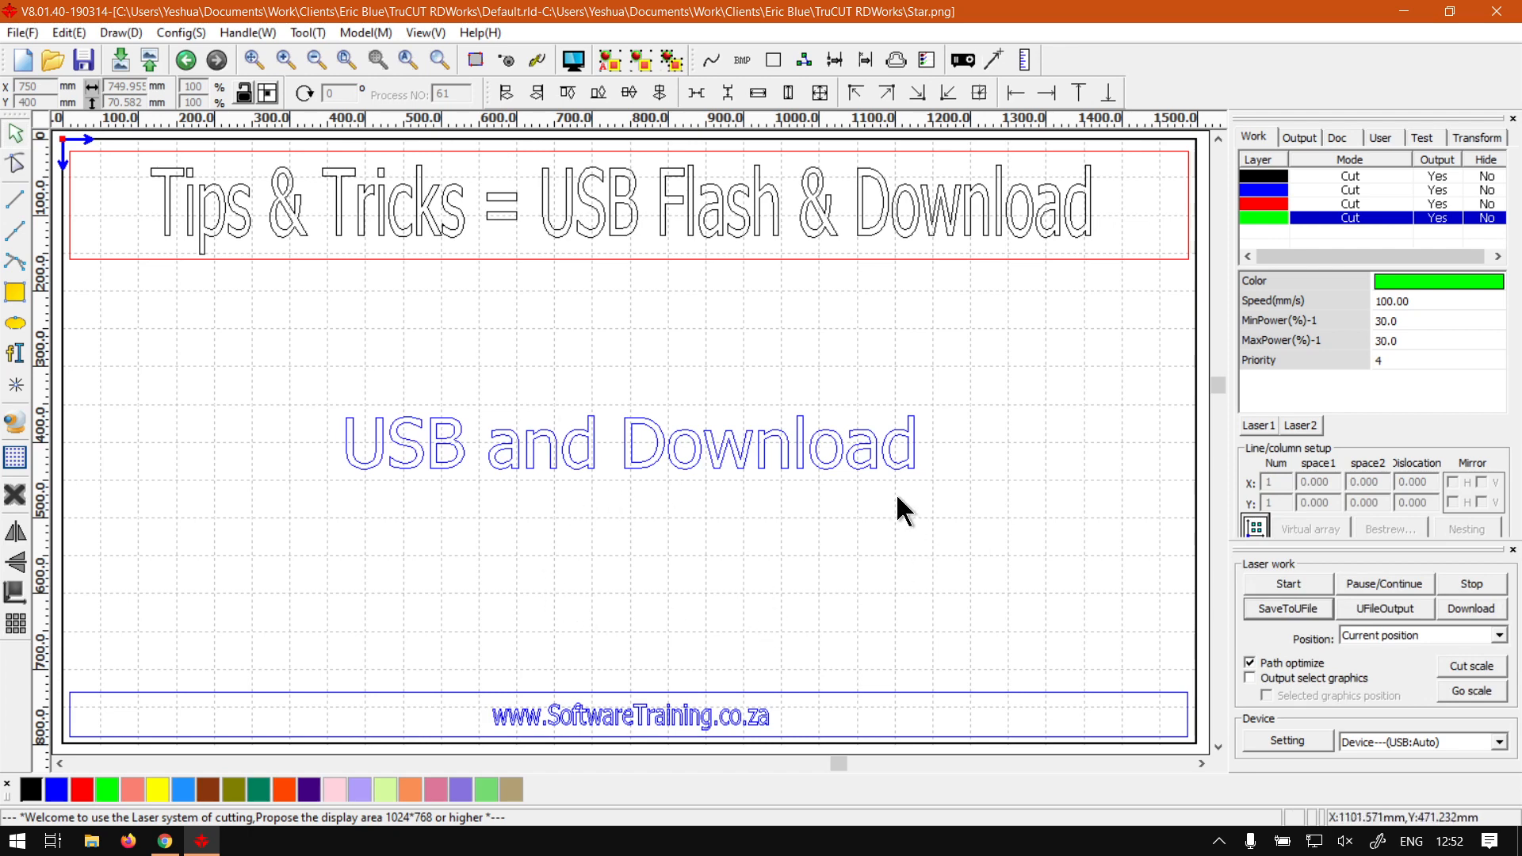
pyautogui.moveTo(804, 613)
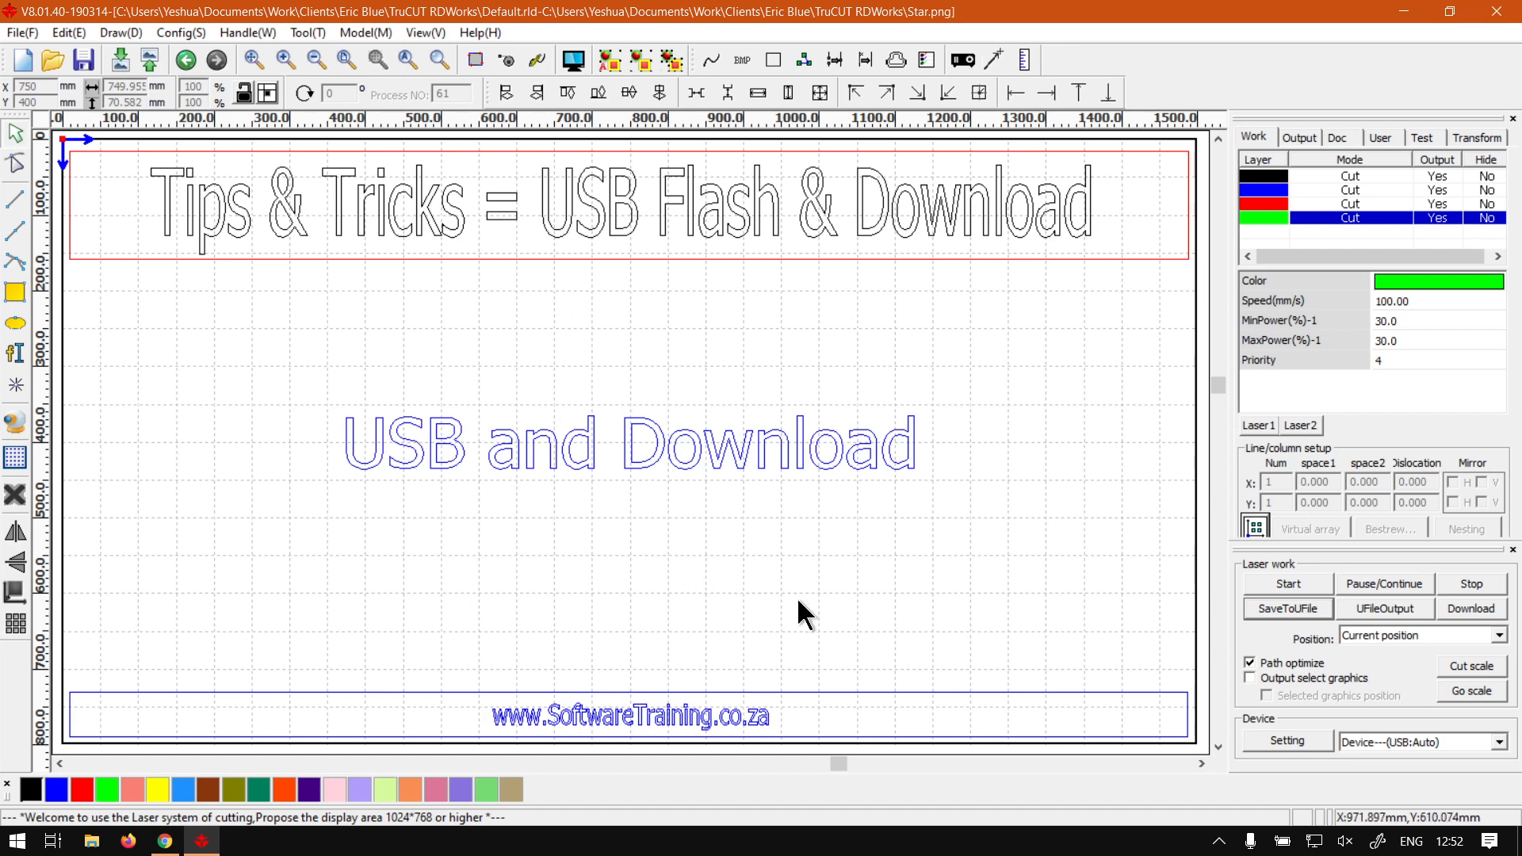
pyautogui.moveTo(609, 557)
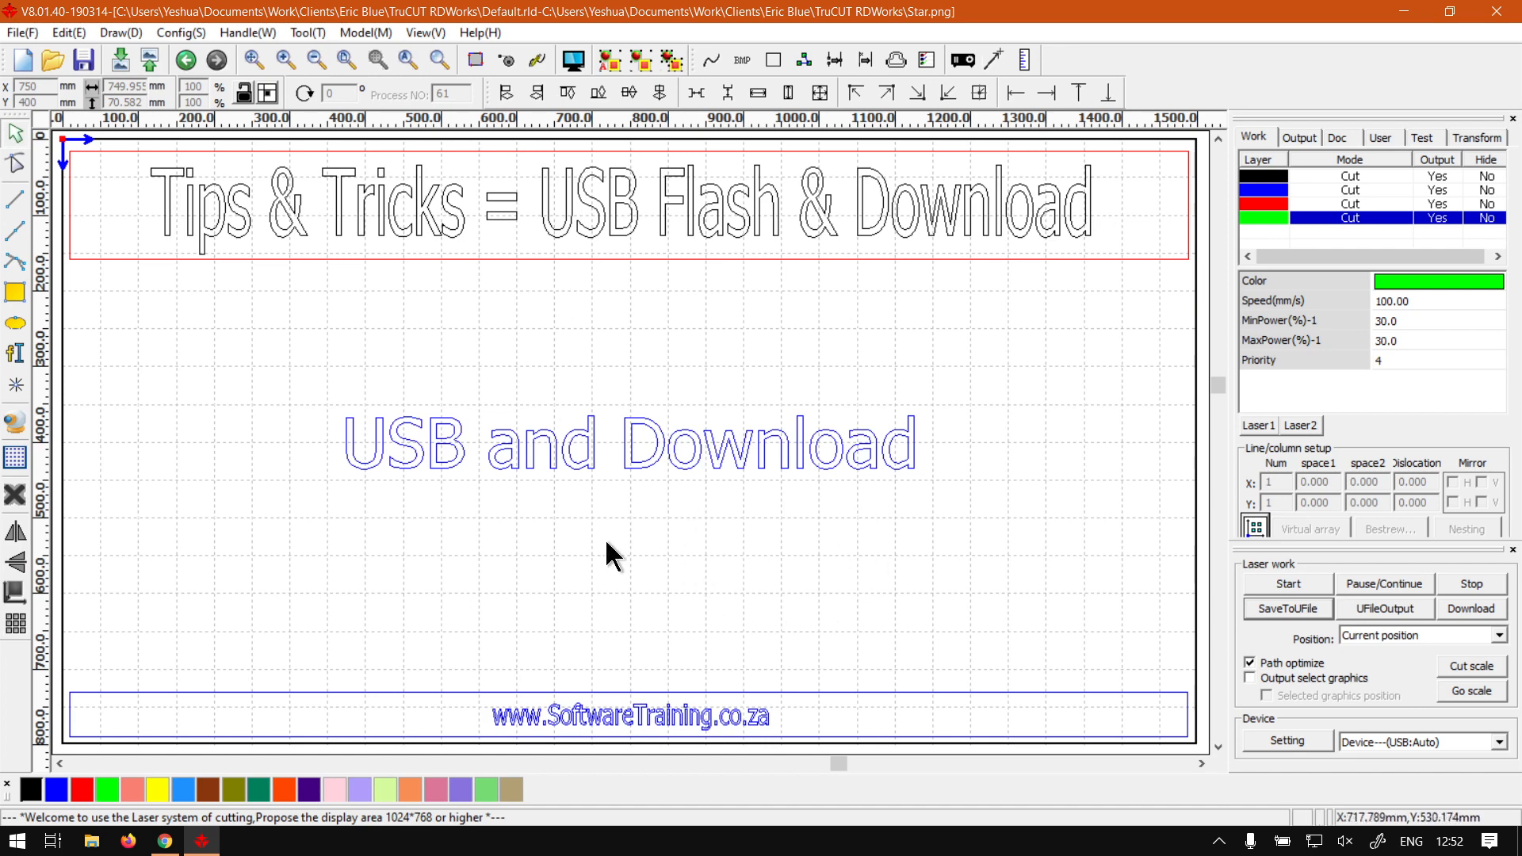
pyautogui.moveTo(628, 531)
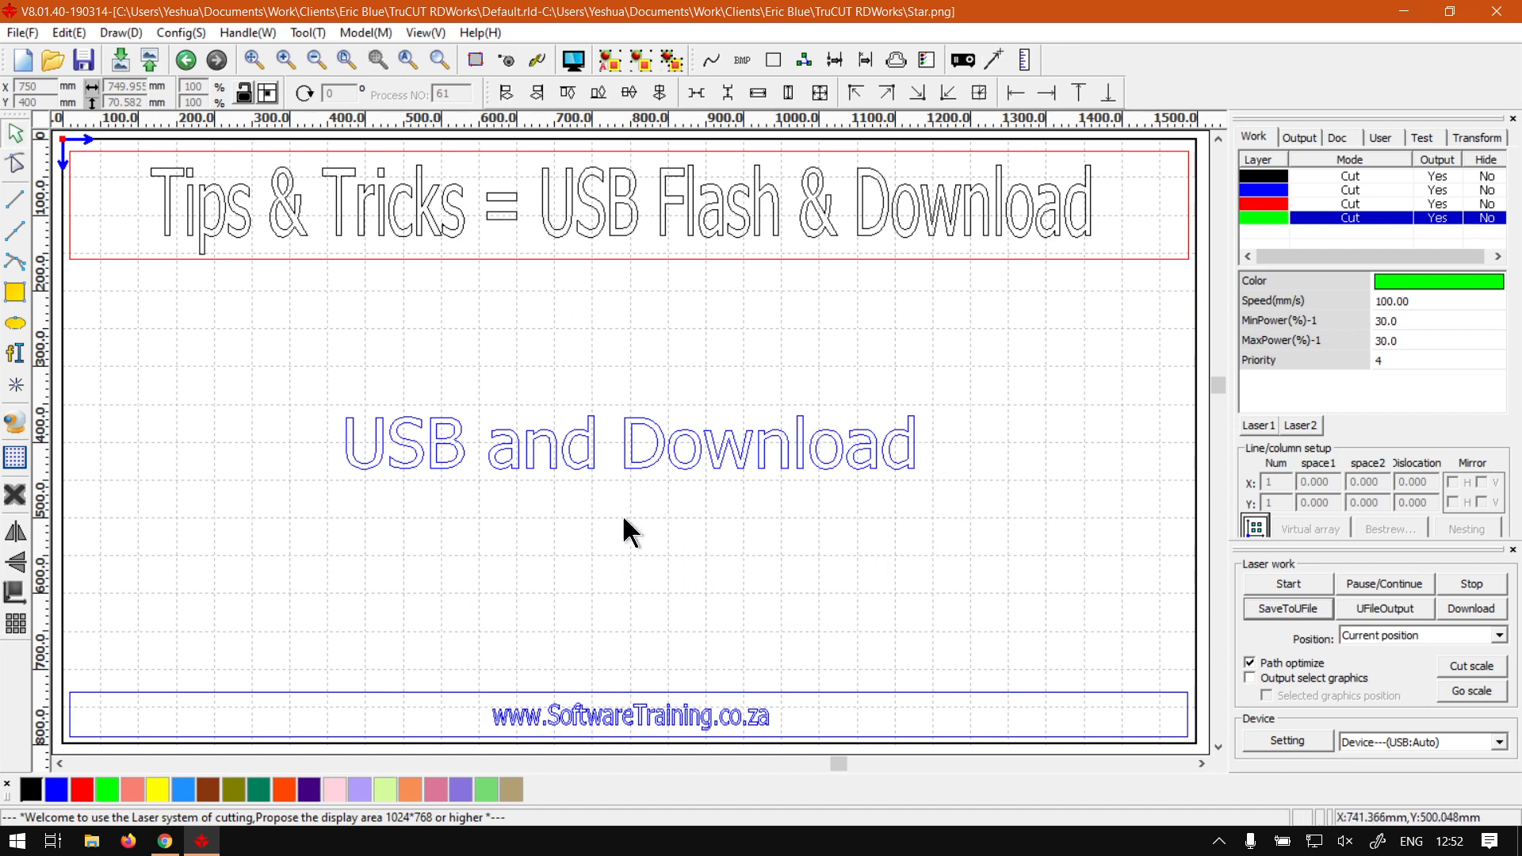
pyautogui.moveTo(822, 589)
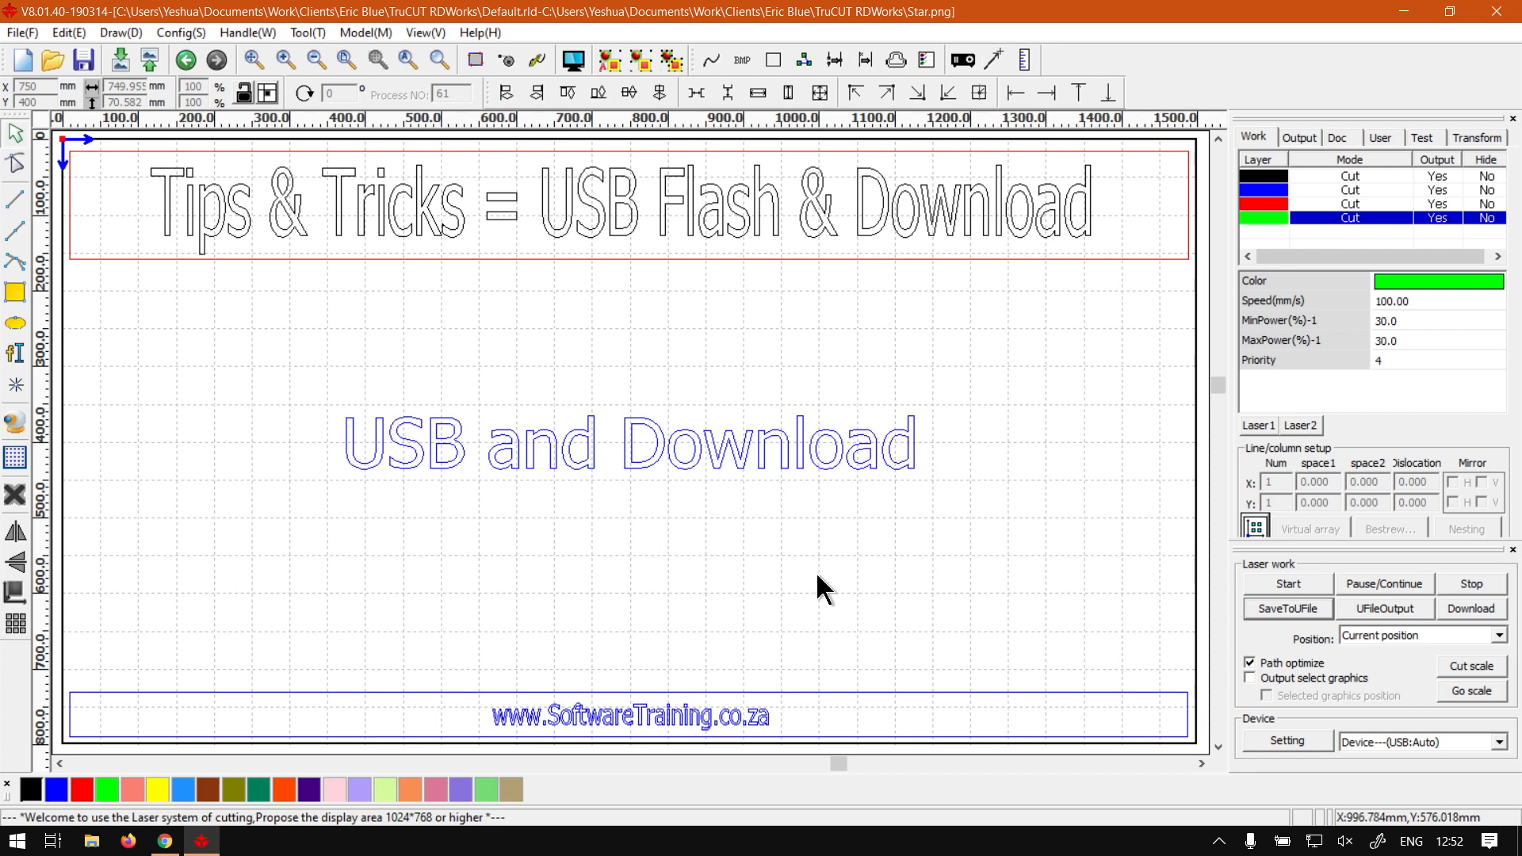
pyautogui.moveTo(760, 587)
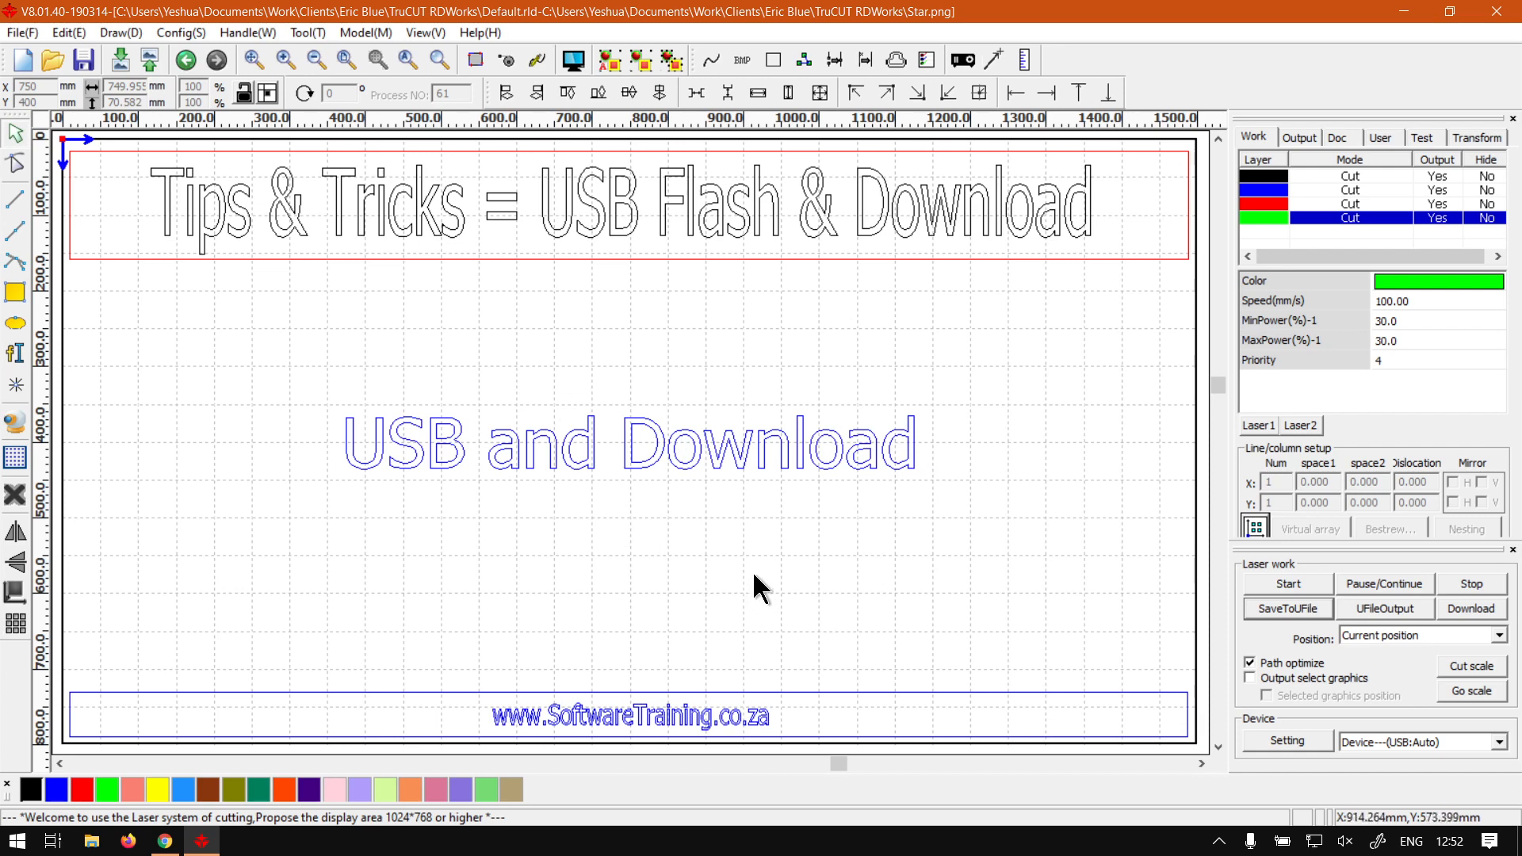
pyautogui.moveTo(336, 574)
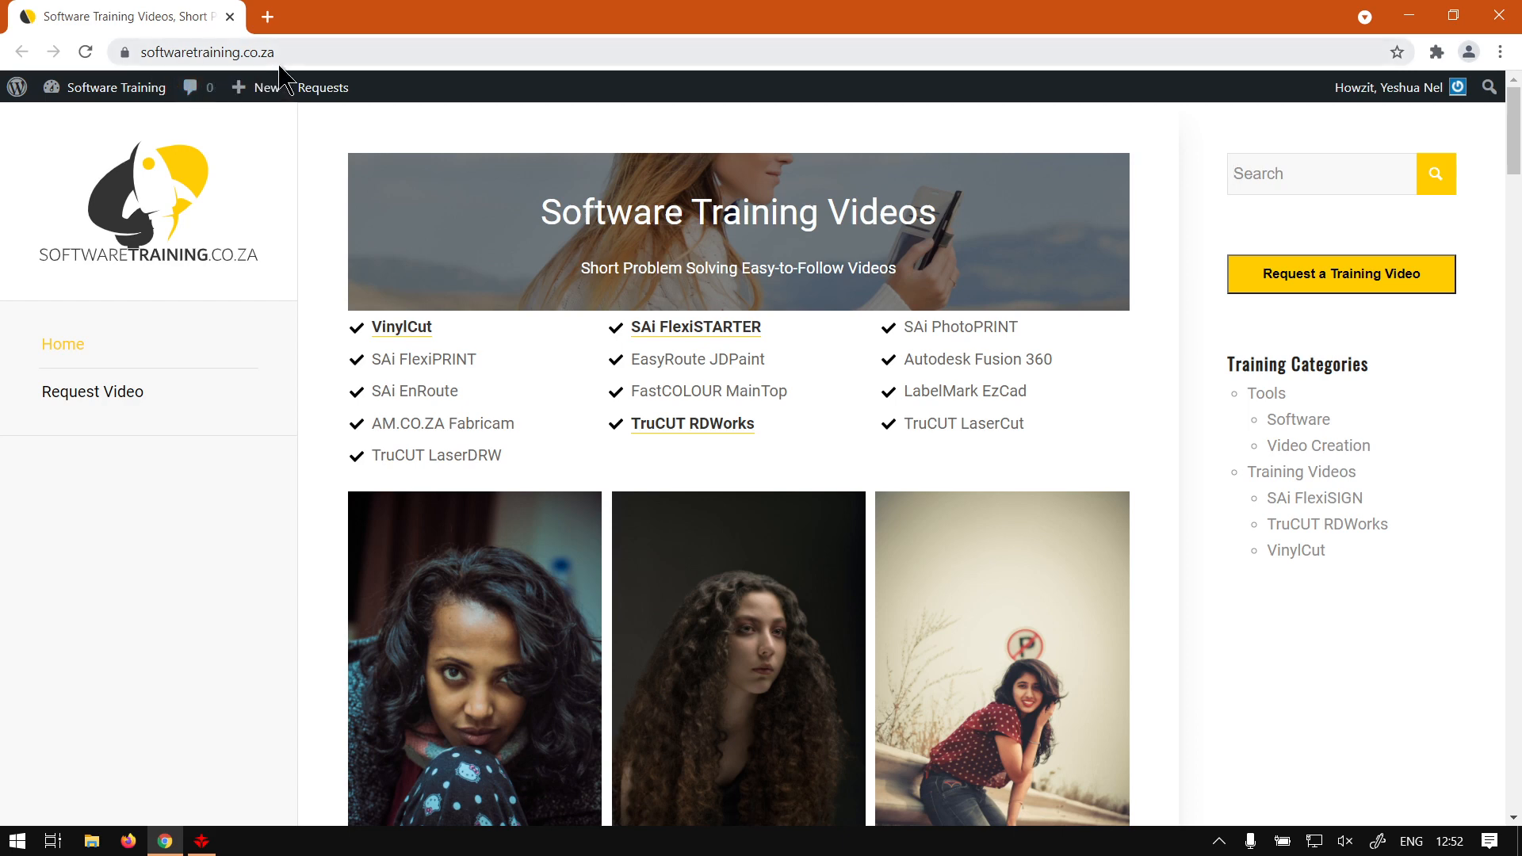
pyautogui.moveTo(356, 379)
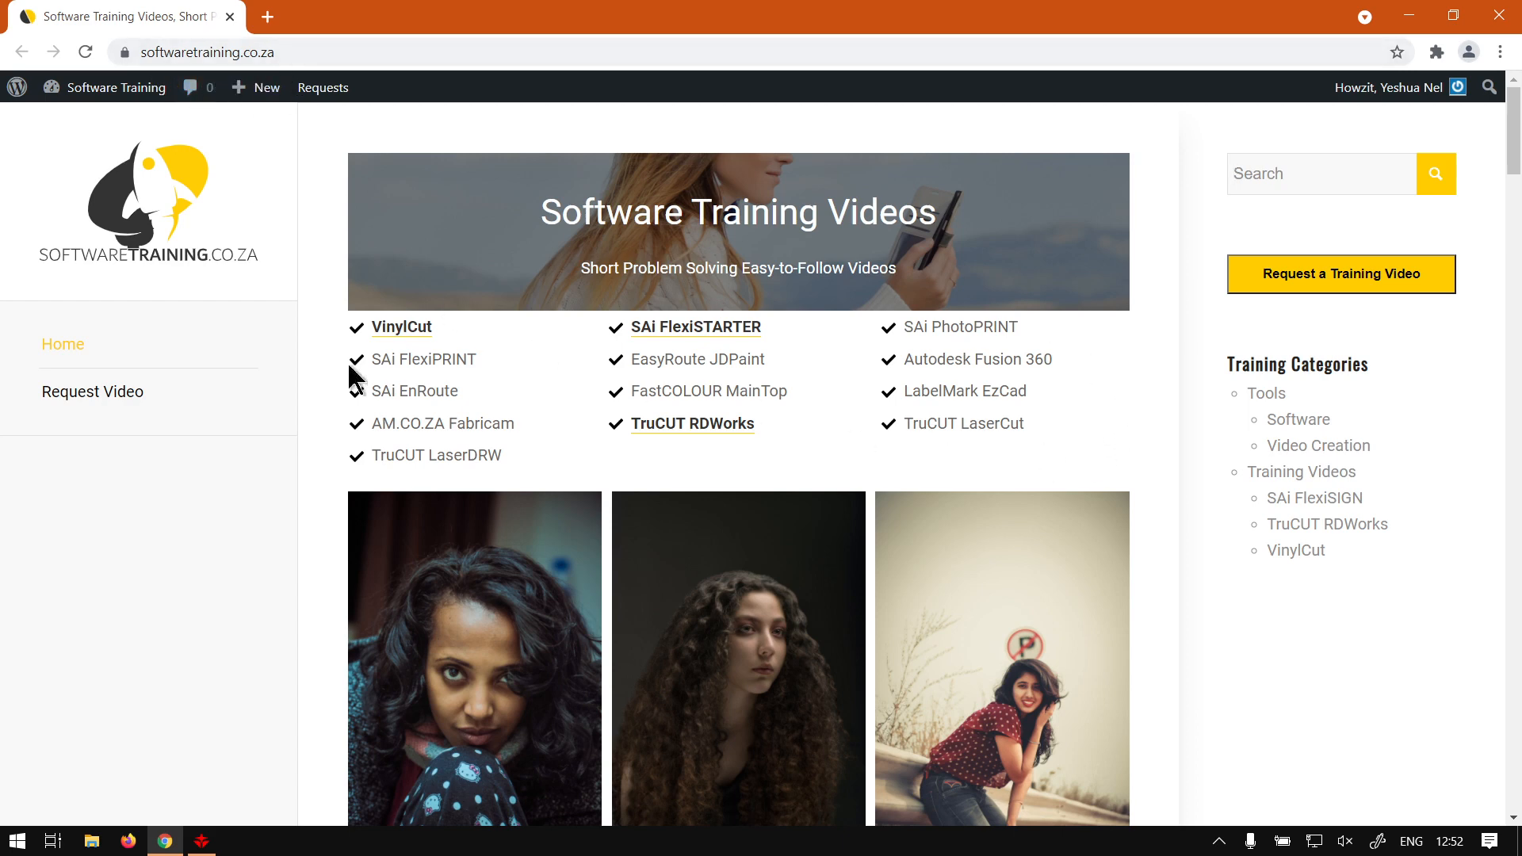
pyautogui.moveTo(1010, 463)
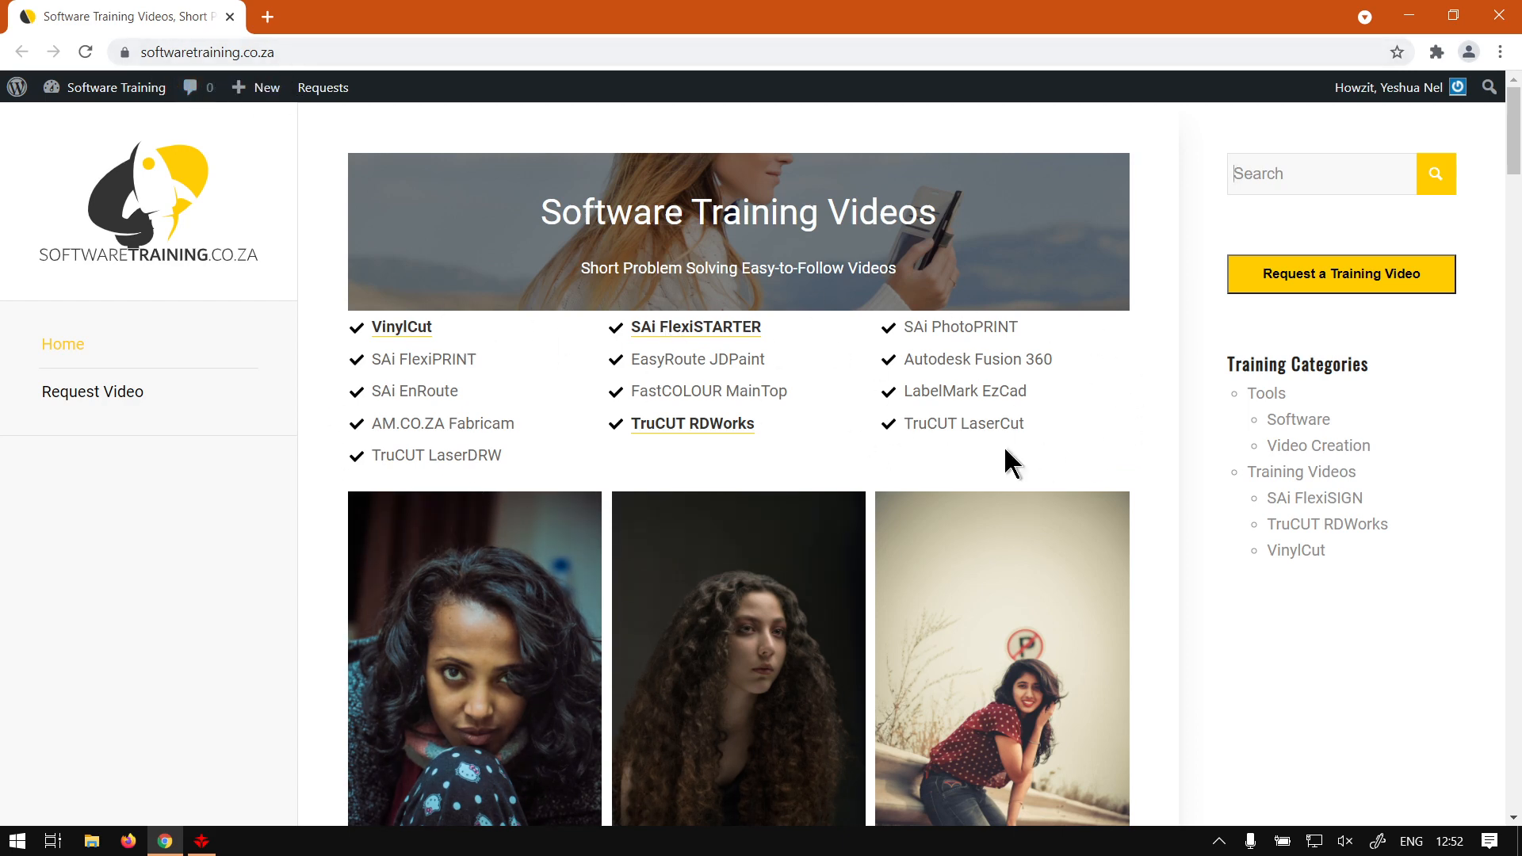
pyautogui.moveTo(1344, 230)
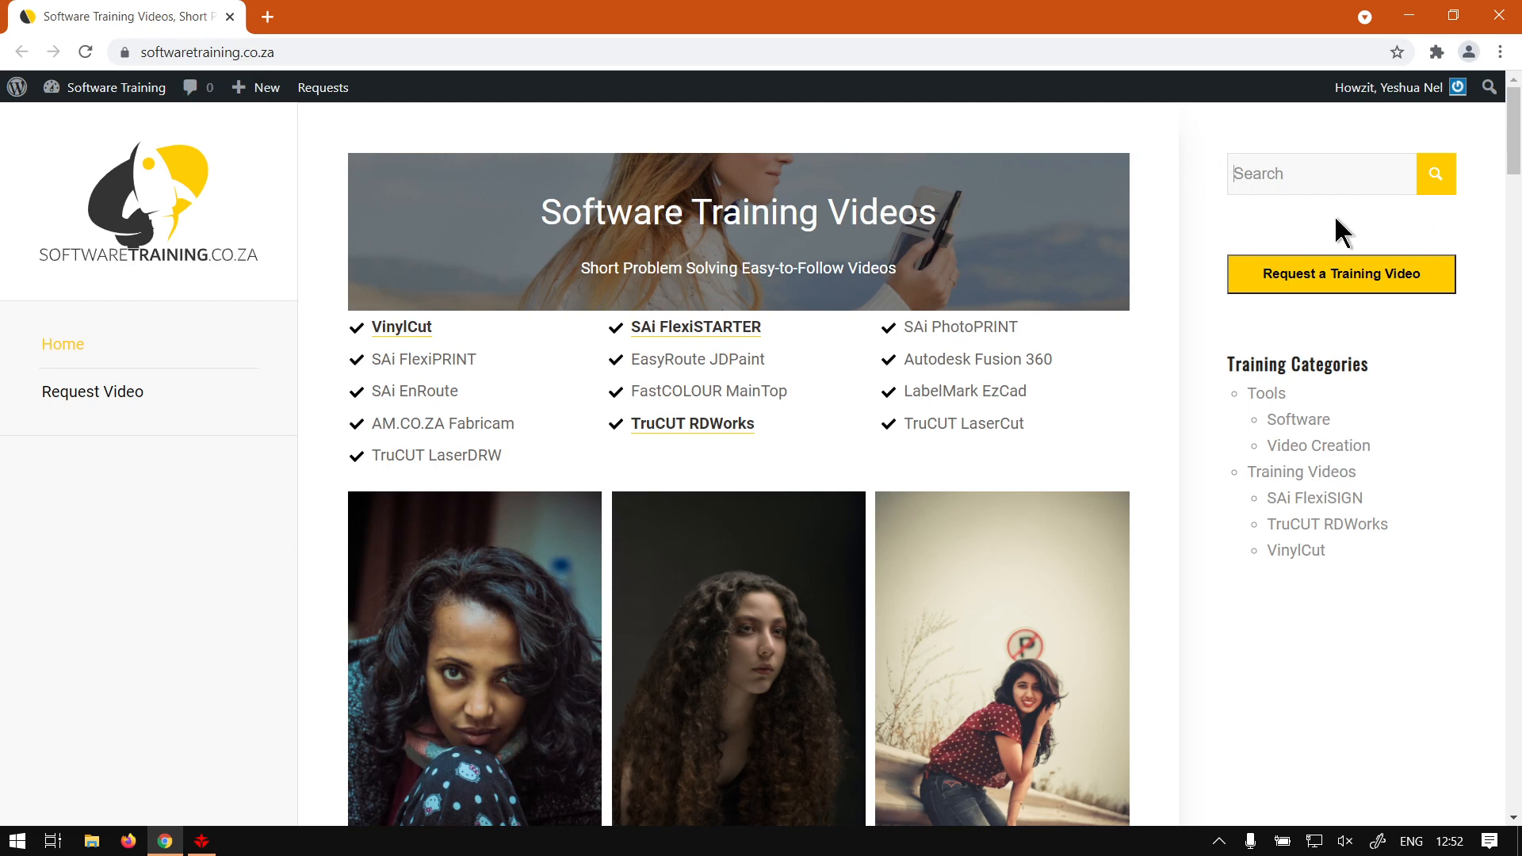
pyautogui.moveTo(1357, 238)
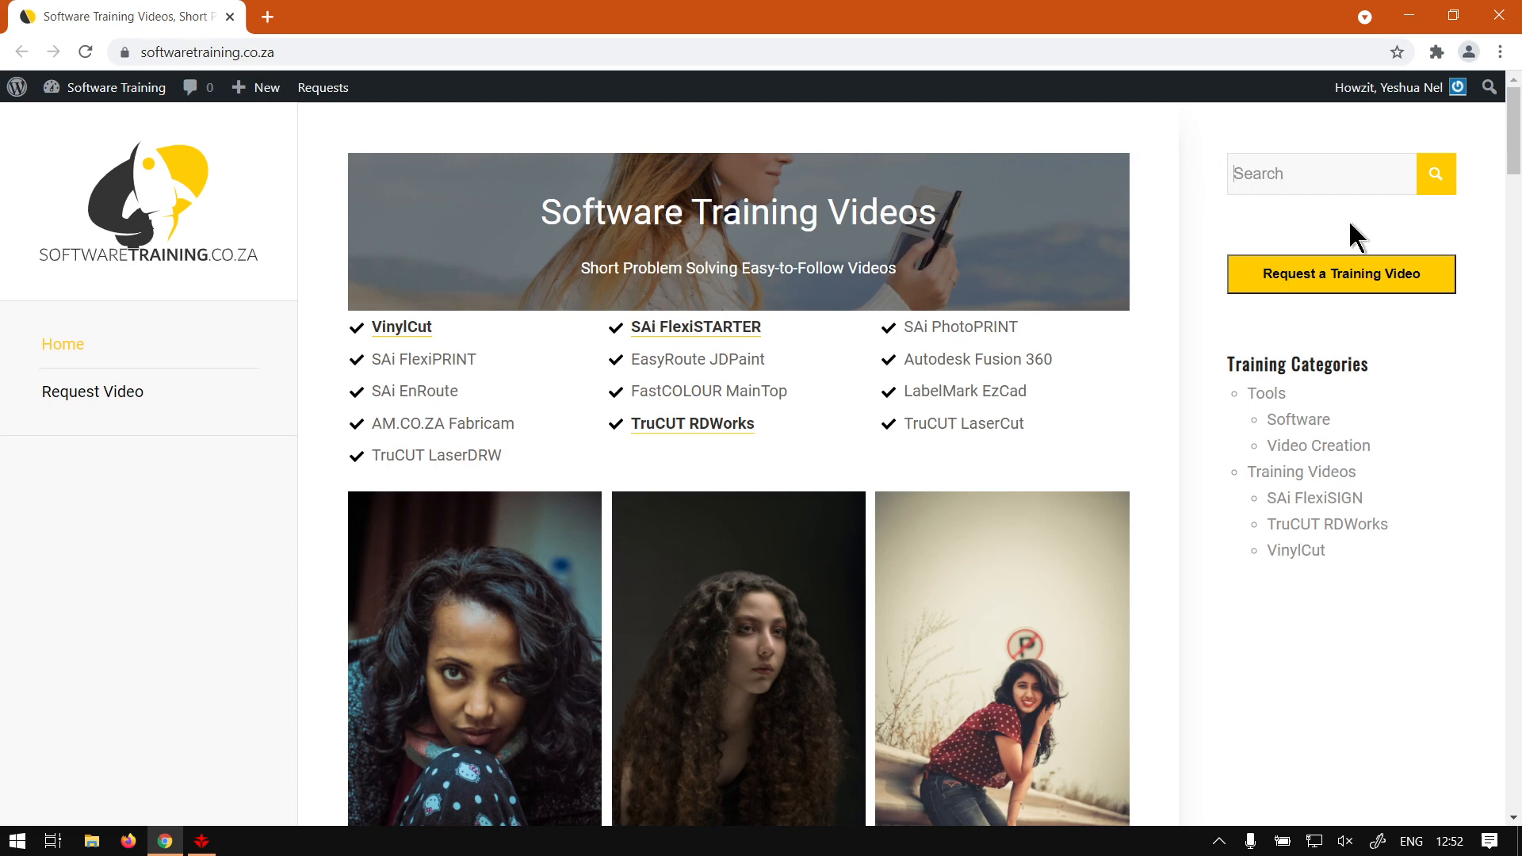
pyautogui.moveTo(1265, 318)
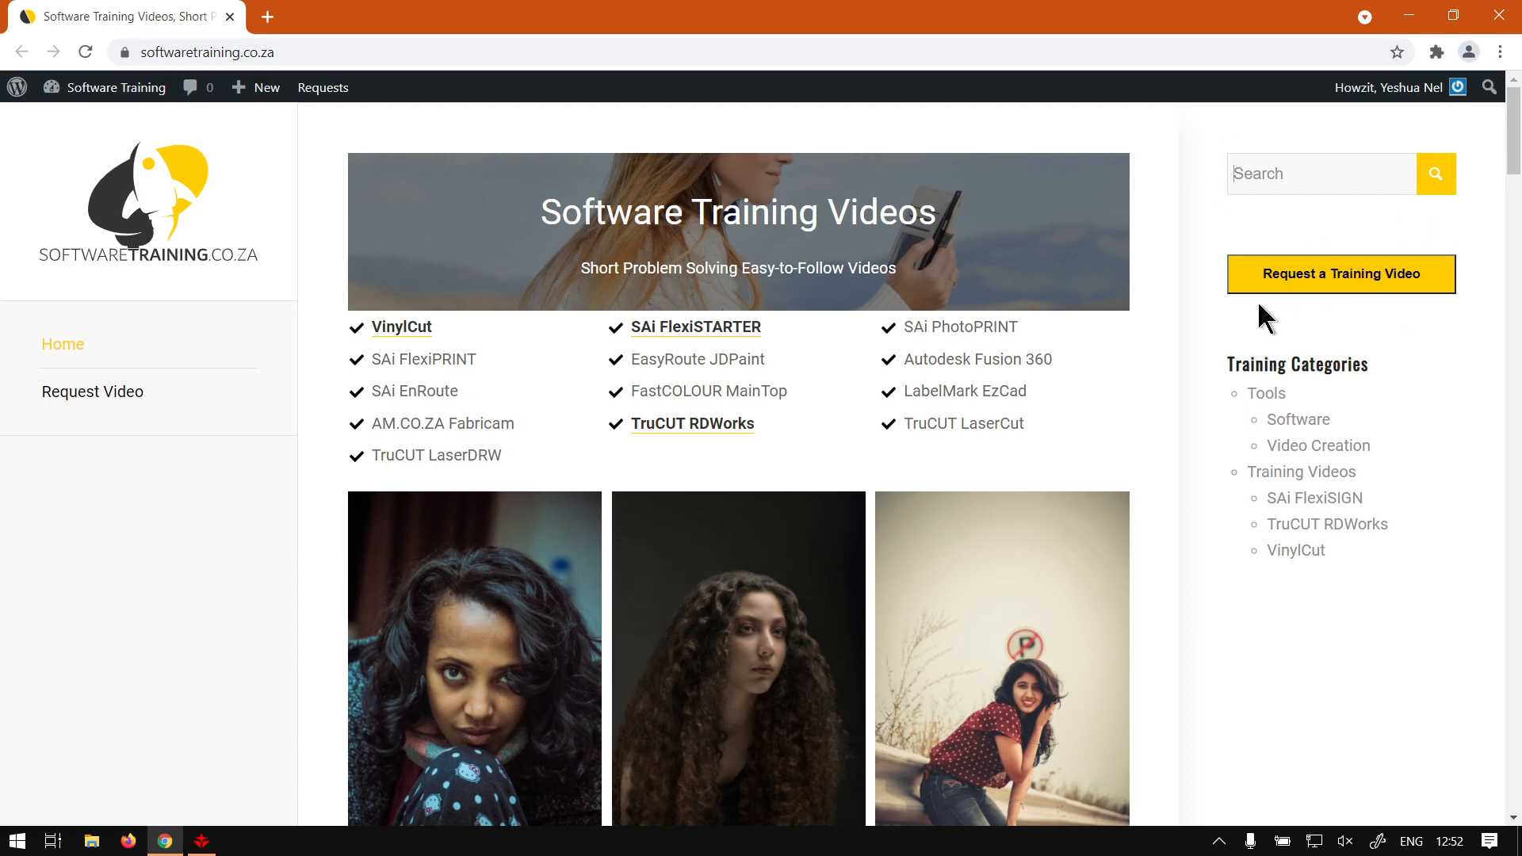
pyautogui.moveTo(1435, 447)
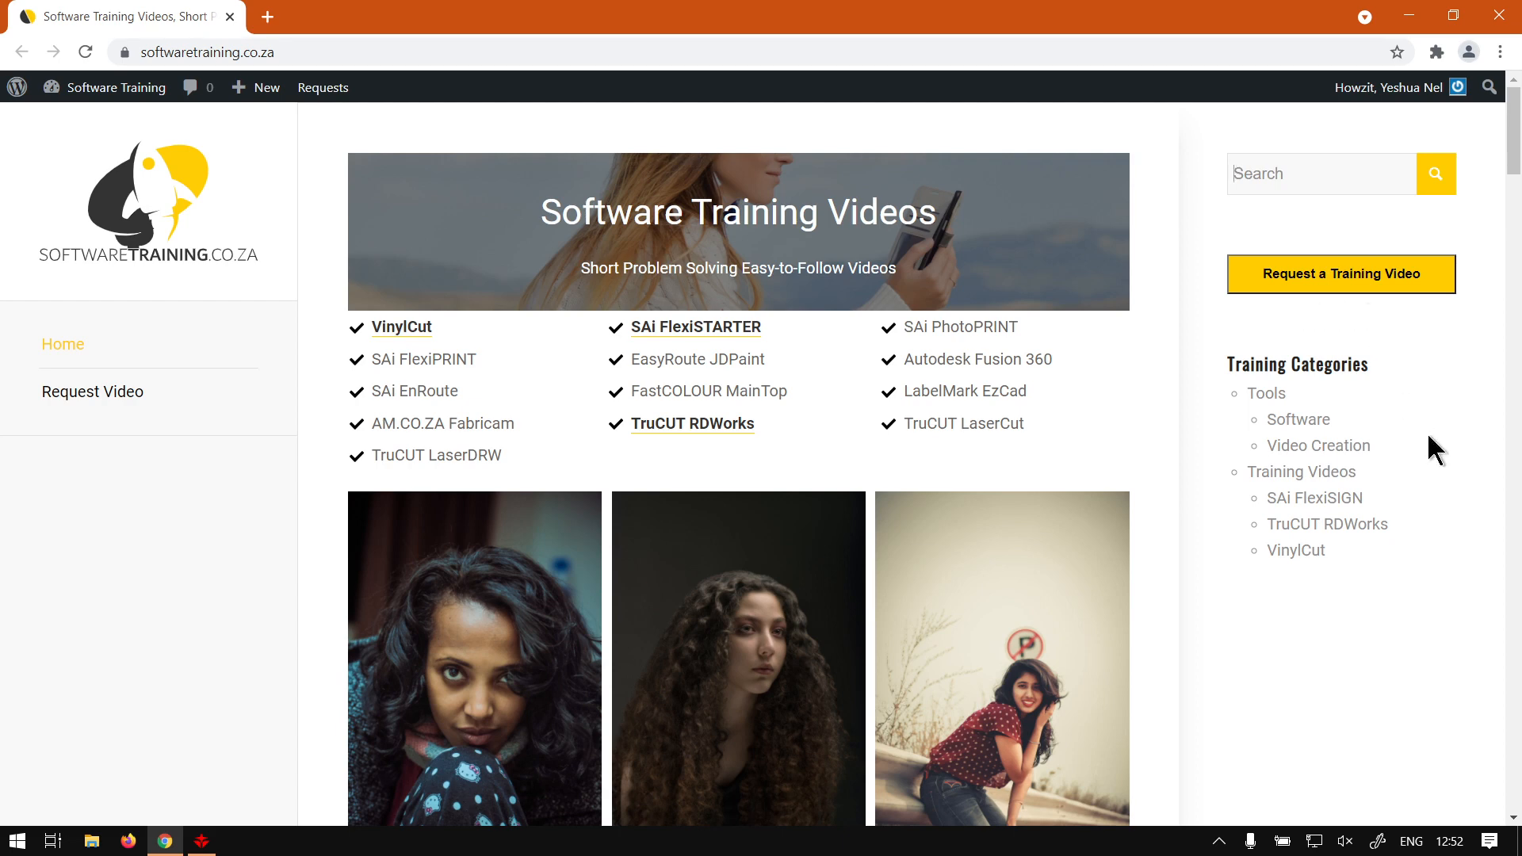
pyautogui.moveTo(1317, 443)
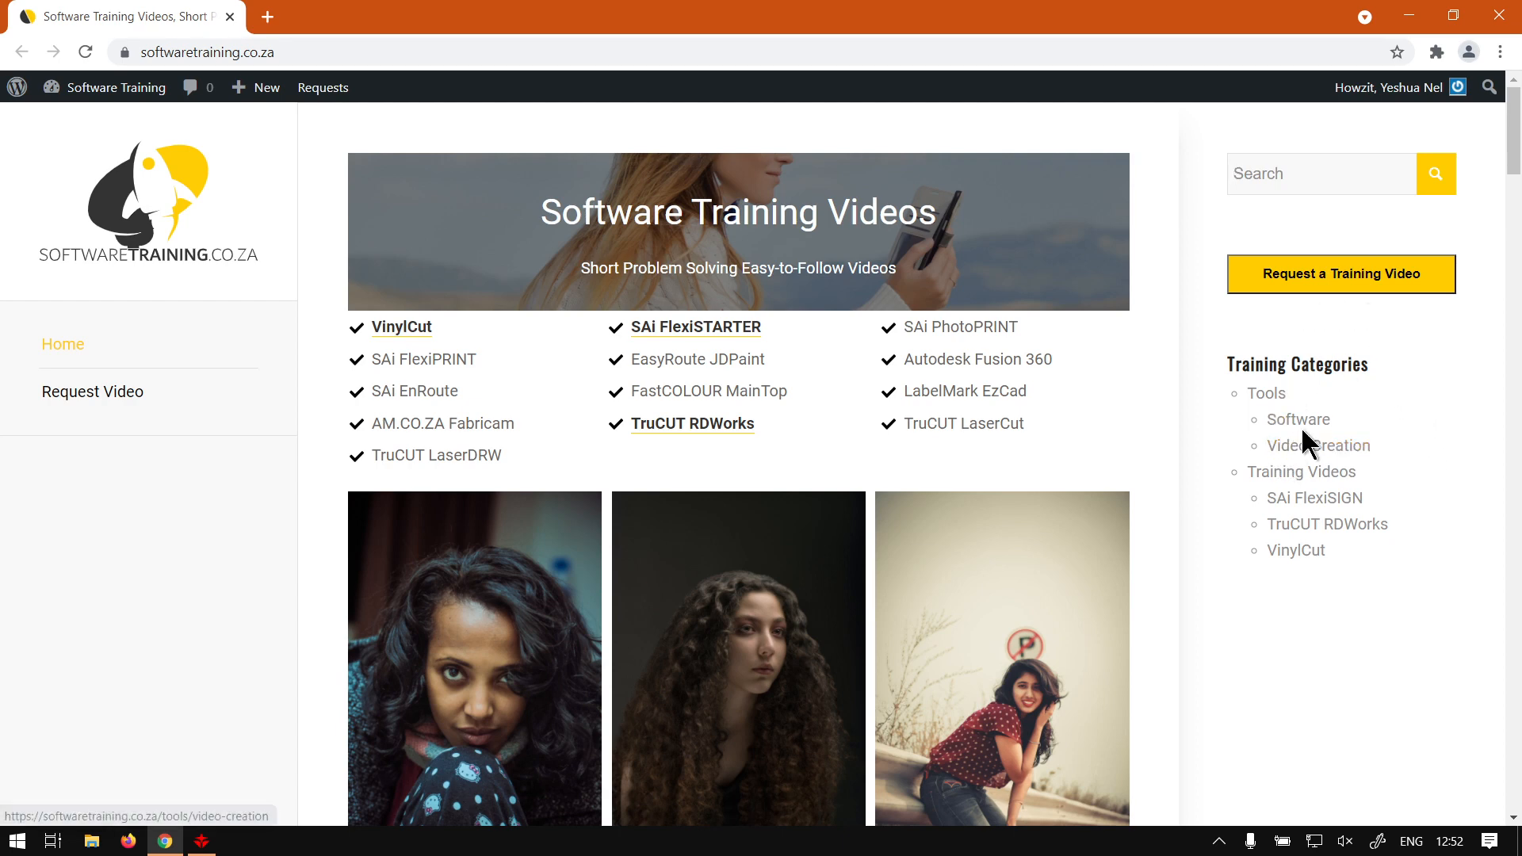